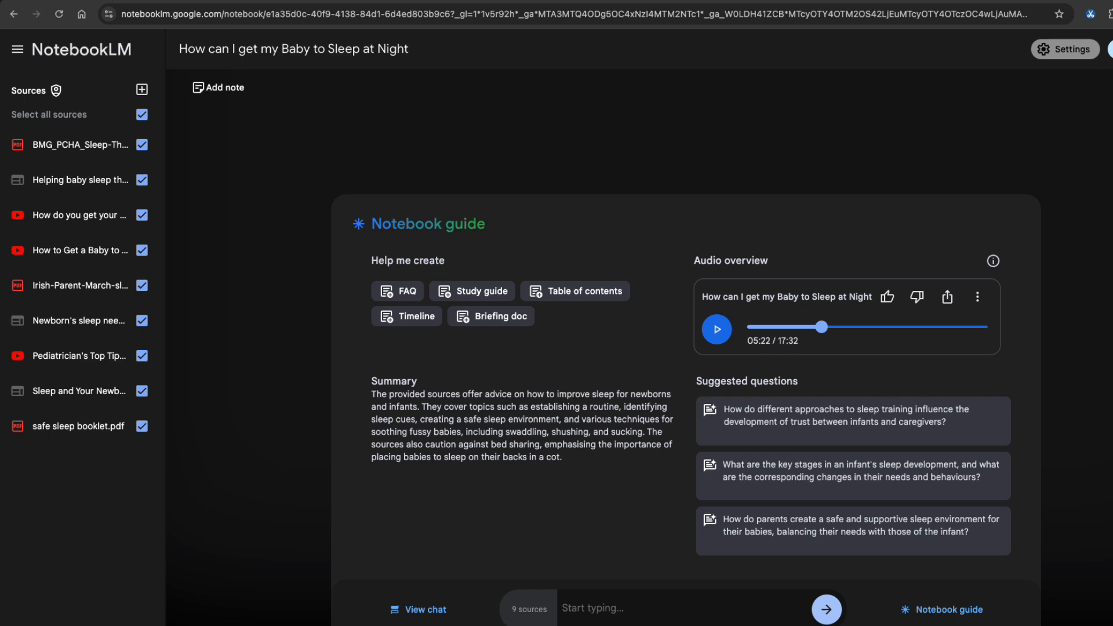
{"action": "mouse_move", "coordinate": [281, 94]}
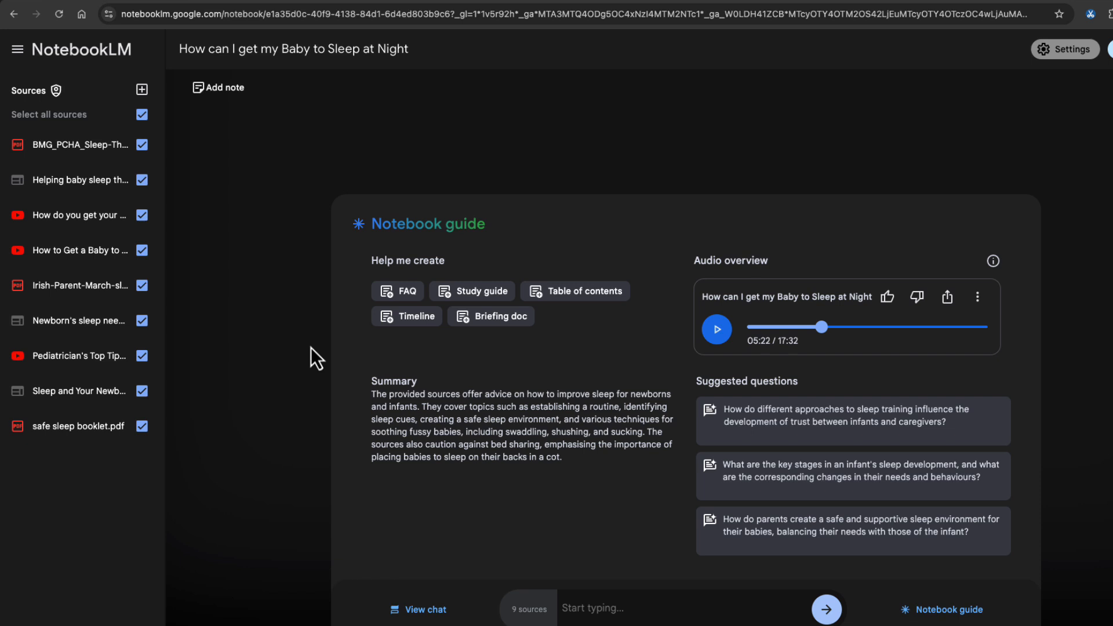
{"action": "mouse_move", "coordinate": [748, 321]}
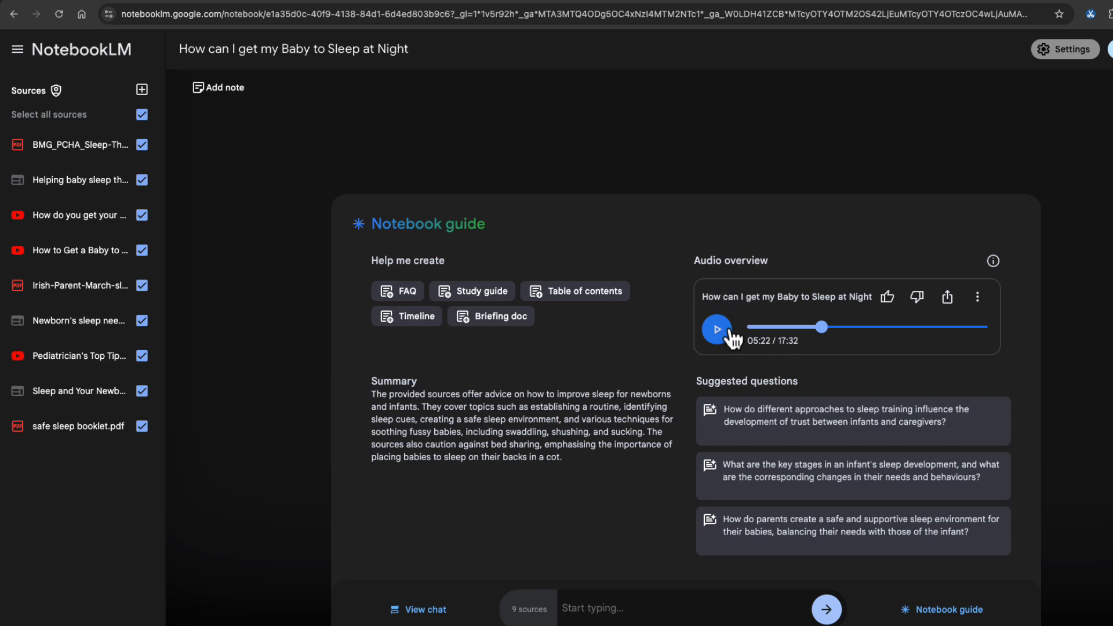
Step: Play the baby sleep notebook's audio overview from the notebook guide
{"action": "left_click", "coordinate": [716, 327]}
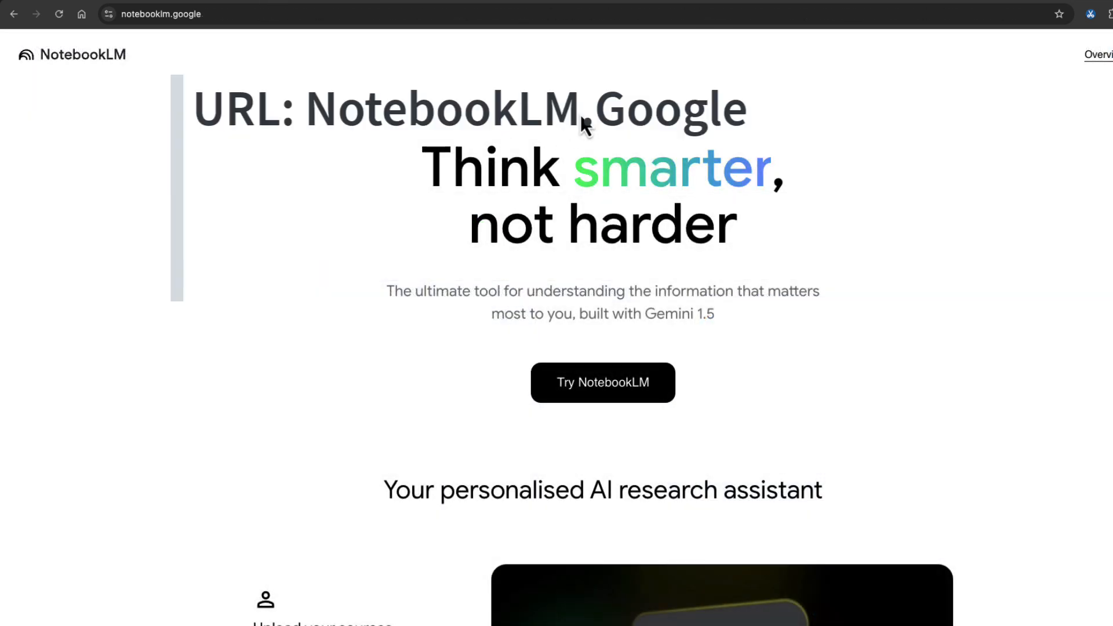
Step: Scroll through the notebooklm.google landing page, then enter the app with Try NotebookLM
{"action": "scroll", "scroll_direction": "down", "scroll_amount": 3}
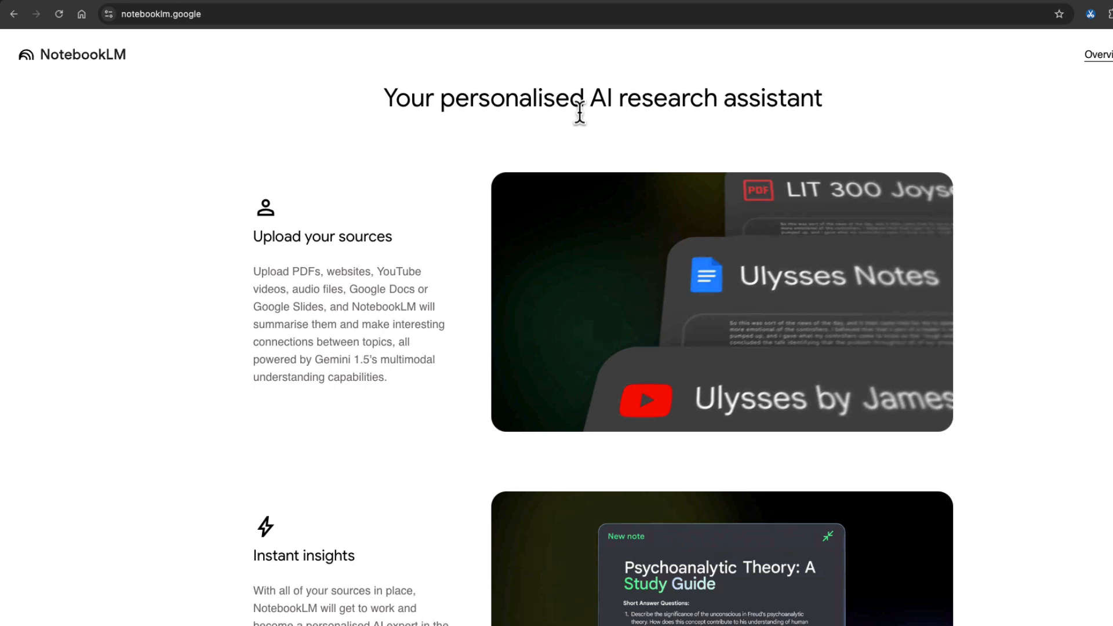
{"action": "scroll", "scroll_direction": "down", "scroll_amount": 3}
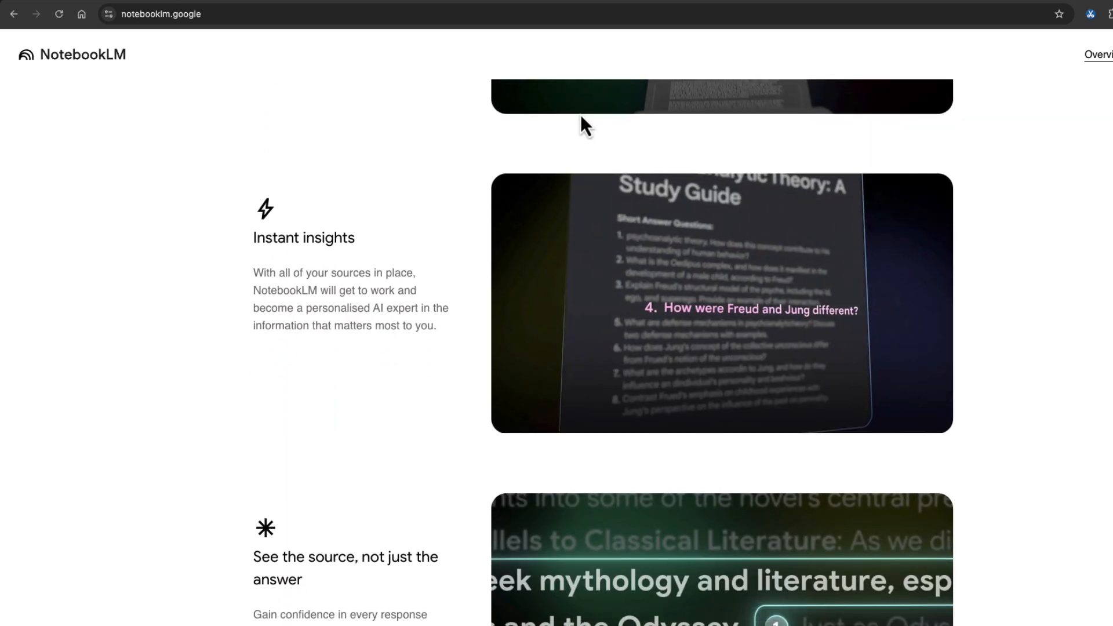
{"action": "scroll", "scroll_direction": "down", "scroll_amount": 3}
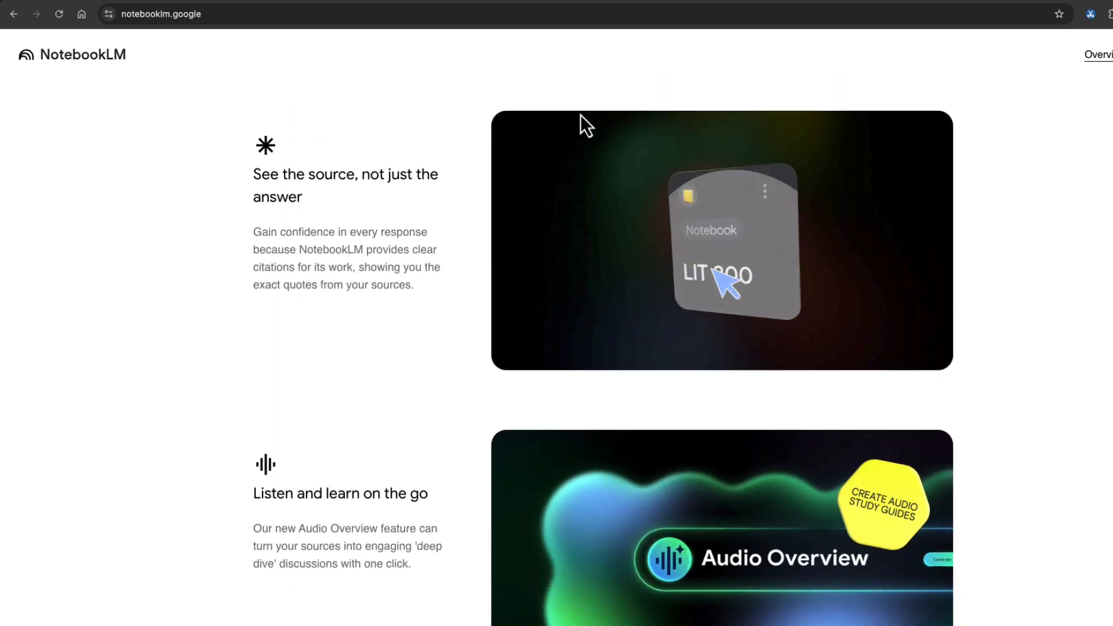
{"action": "scroll", "scroll_direction": "up", "scroll_amount": 3}
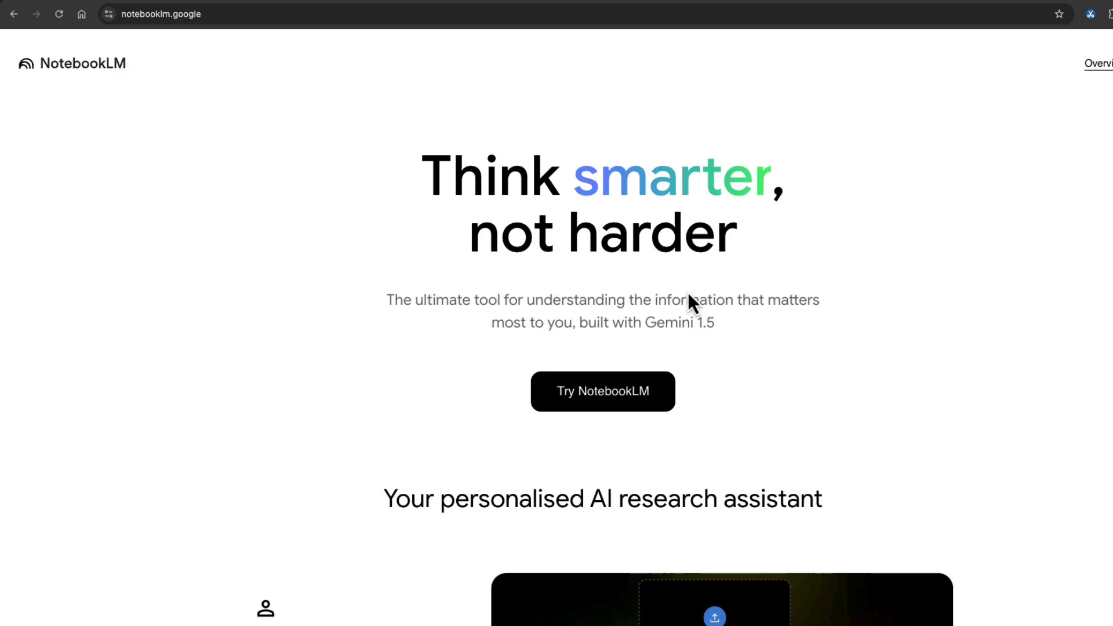
{"action": "left_click", "coordinate": [601, 392]}
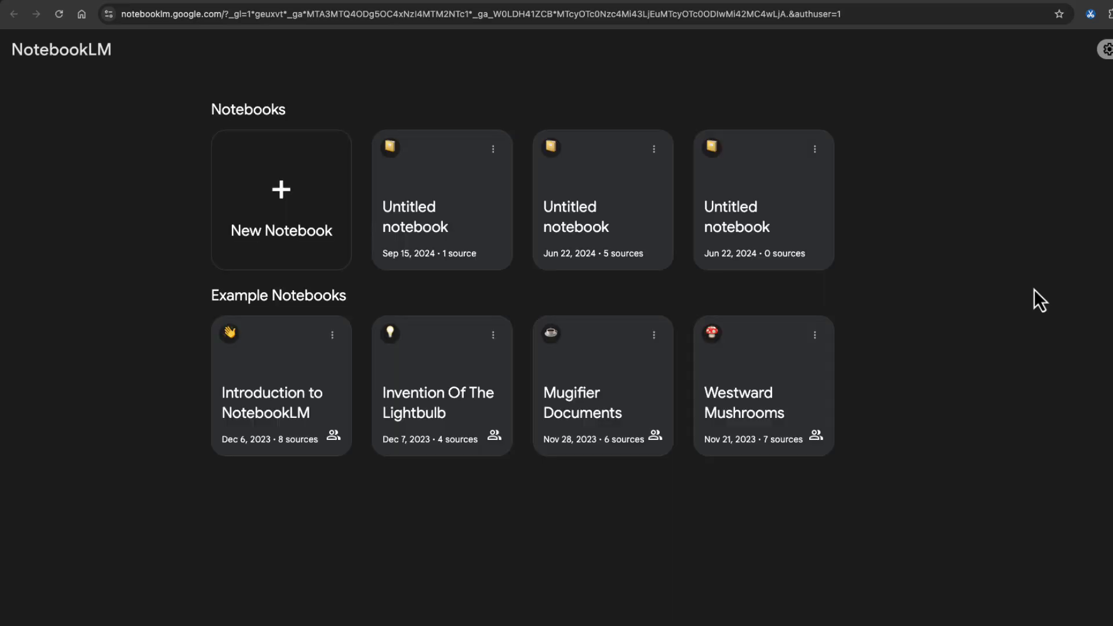
{"action": "mouse_move", "coordinate": [282, 199]}
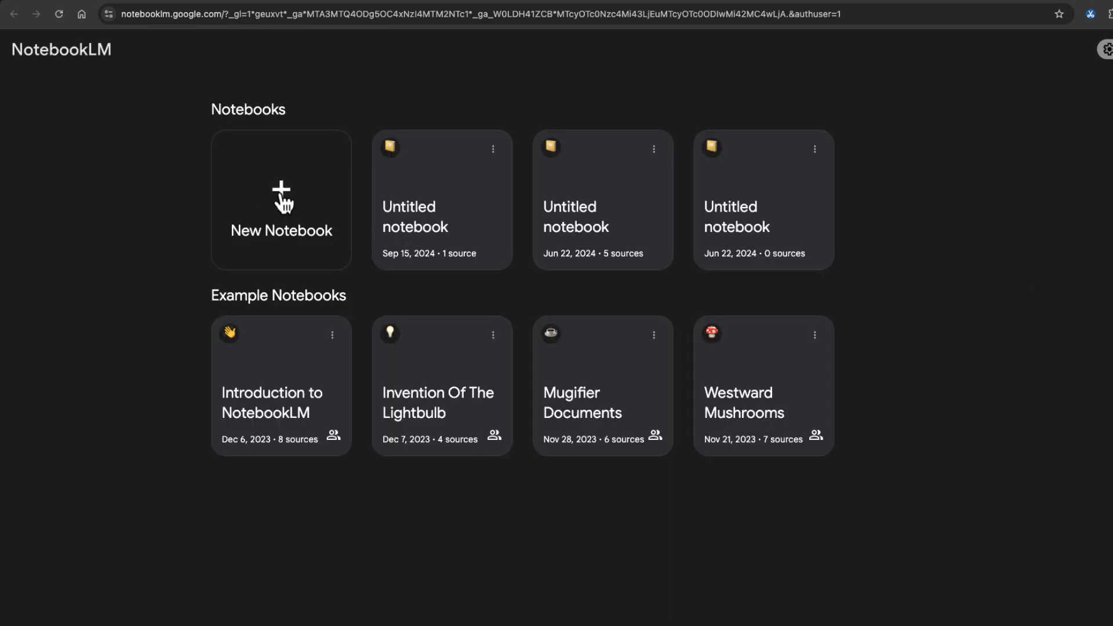
Step: Create a new notebook and upload the three baby sleep PDFs as sources
{"action": "left_click", "coordinate": [281, 200]}
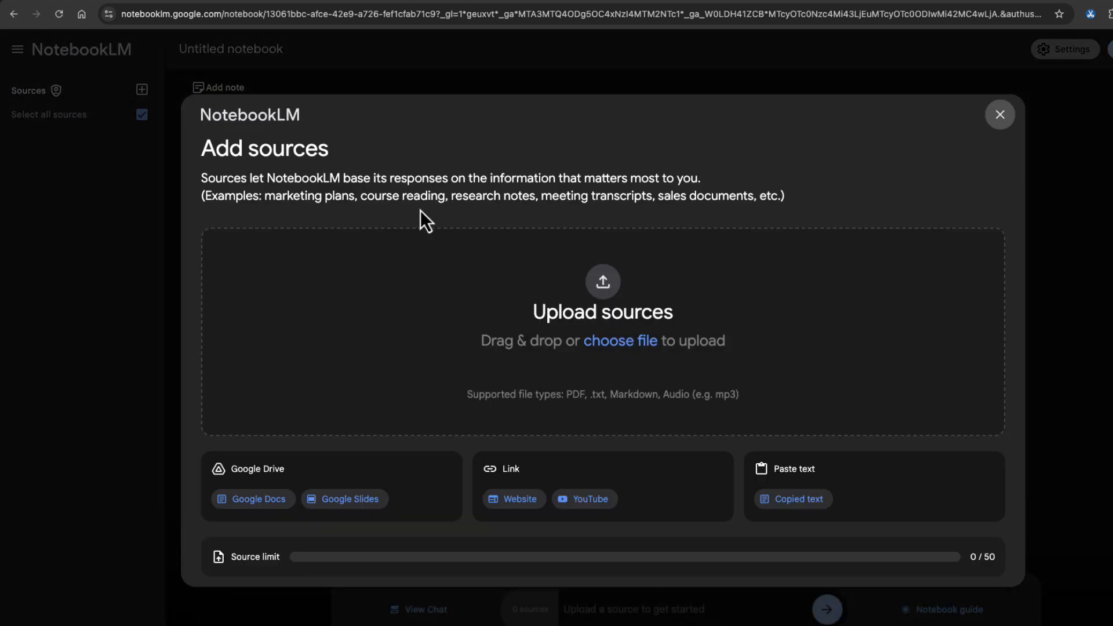
{"action": "mouse_move", "coordinate": [890, 564]}
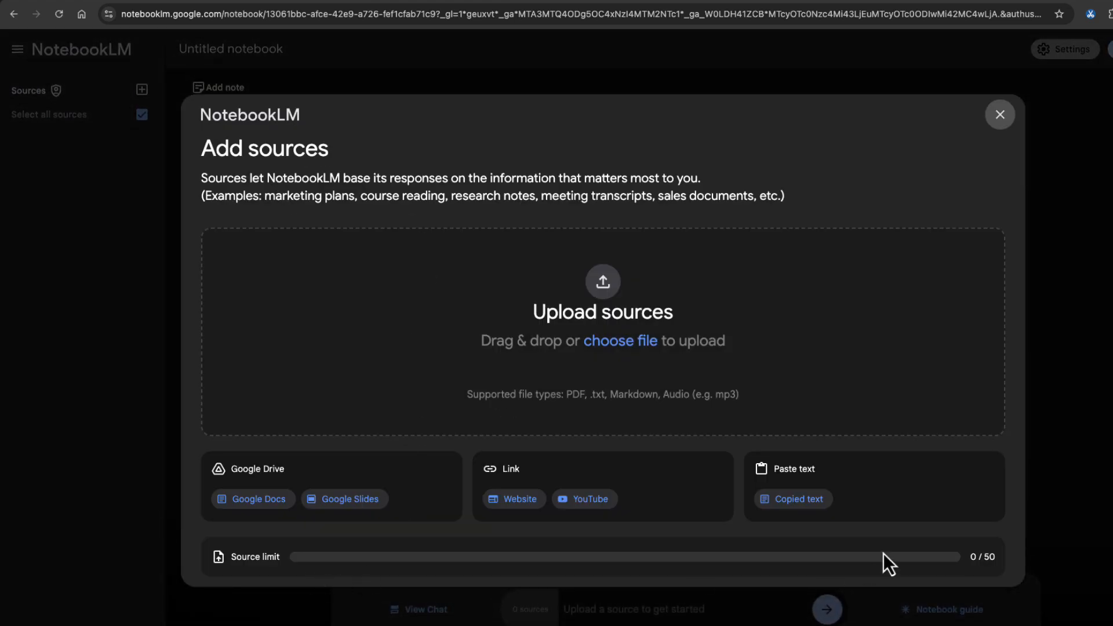
{"action": "mouse_move", "coordinate": [266, 470]}
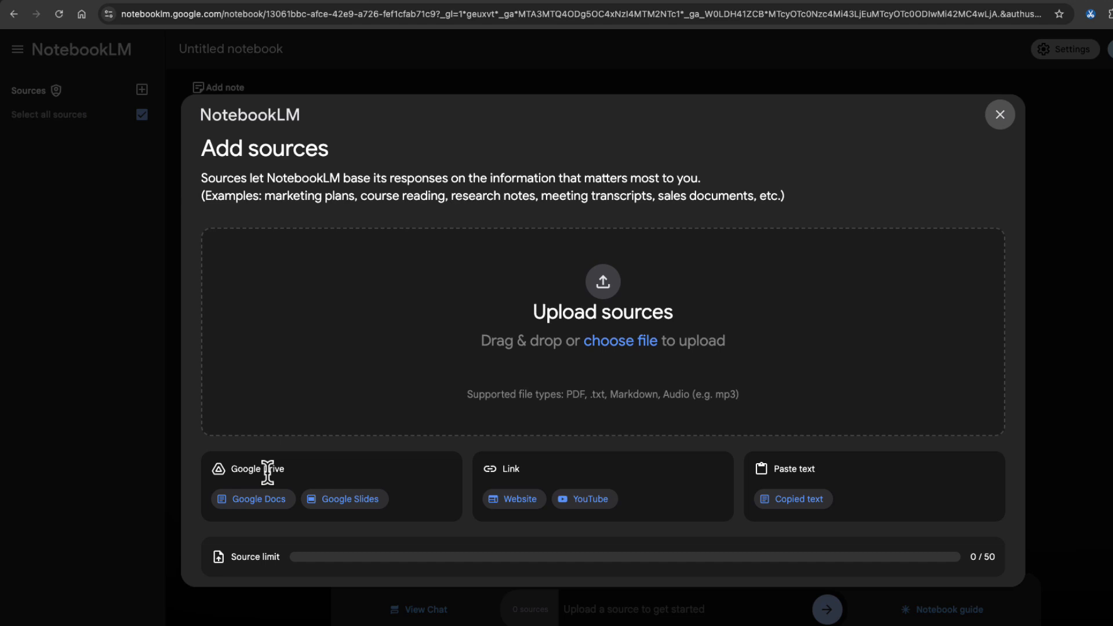
{"action": "mouse_move", "coordinate": [792, 492]}
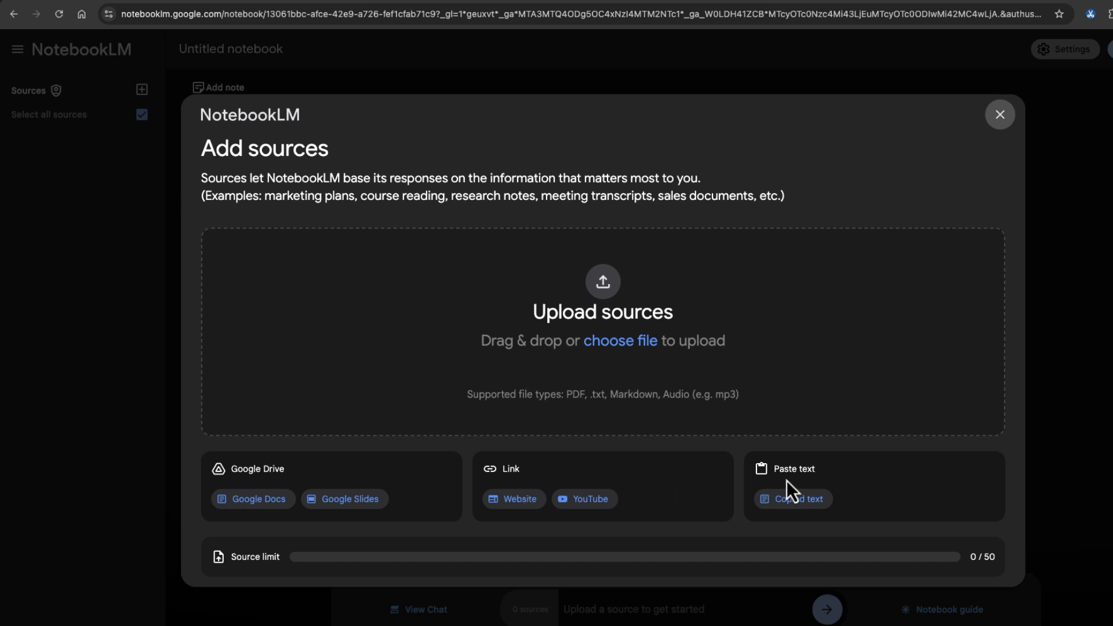
{"action": "mouse_move", "coordinate": [655, 378]}
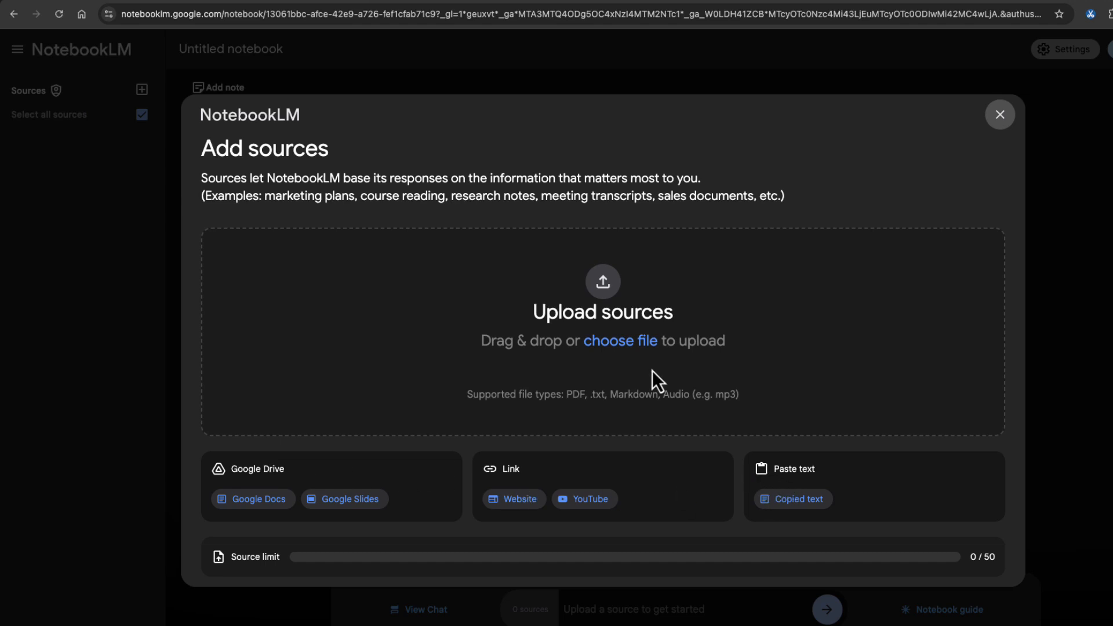
{"action": "left_click", "coordinate": [620, 340]}
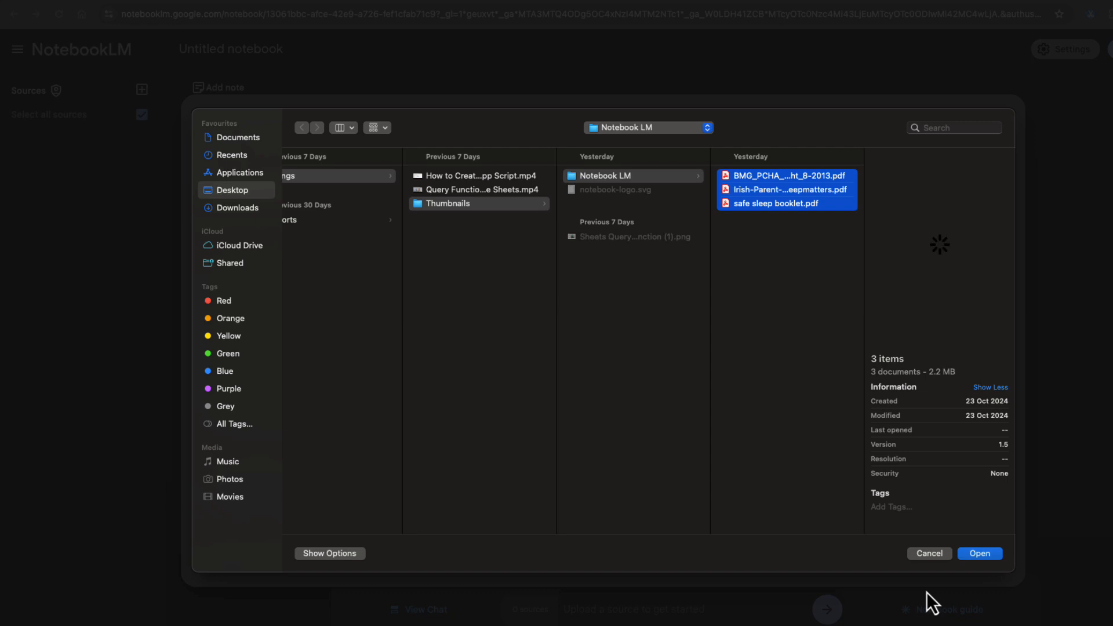
{"action": "left_click", "coordinate": [980, 553]}
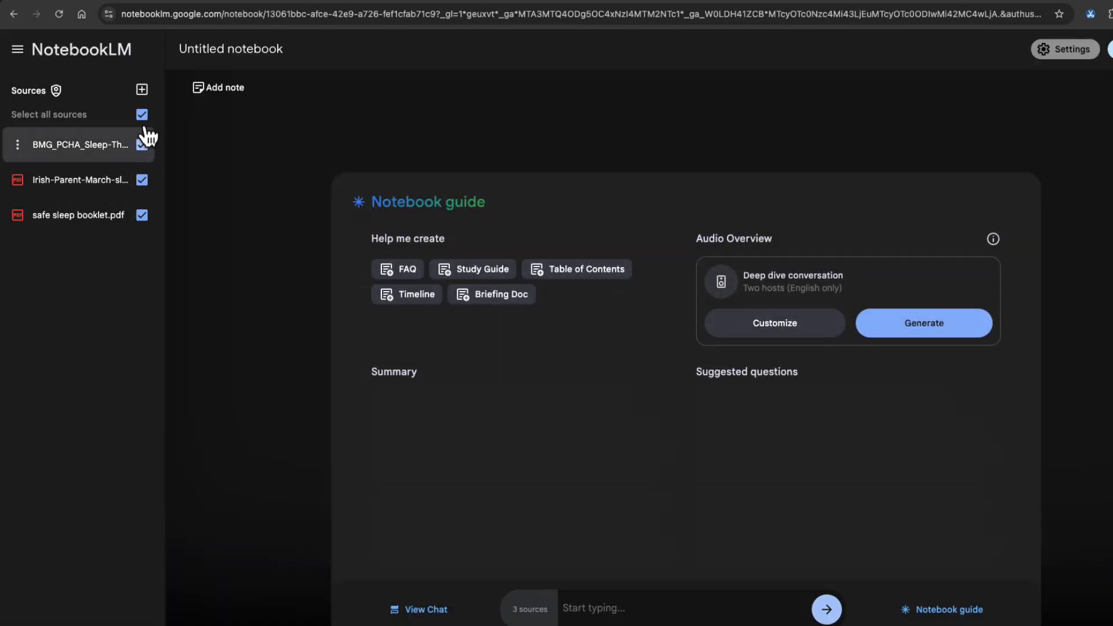
{"action": "left_click", "coordinate": [141, 90]}
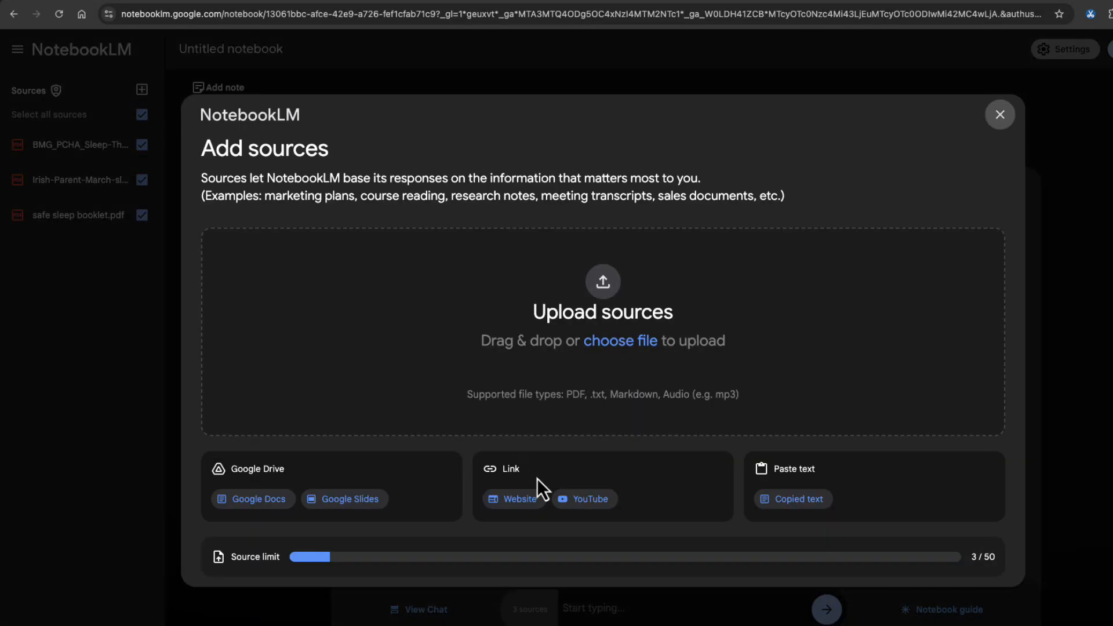
Step: Add the whattoexpect.com infant-sleep-patterns page as a website source
{"action": "left_click", "coordinate": [517, 499]}
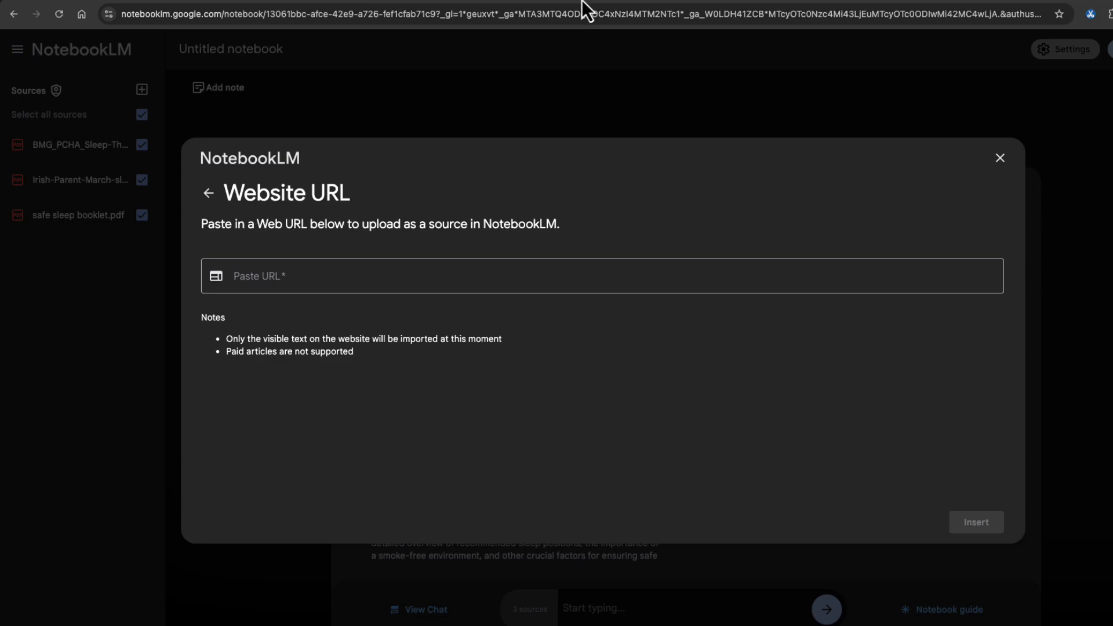
{"action": "right_click", "coordinate": [234, 13]}
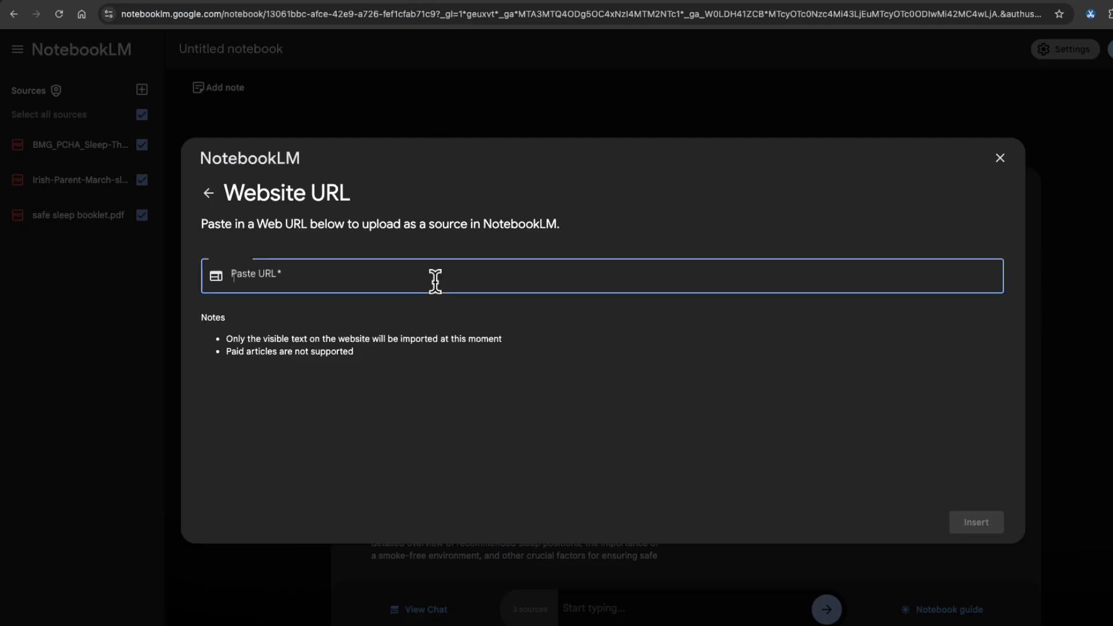
{"action": "type", "text": "https://www.whattoexpect.com/baby-behavior/infant-sleep-patterns.aspx"}
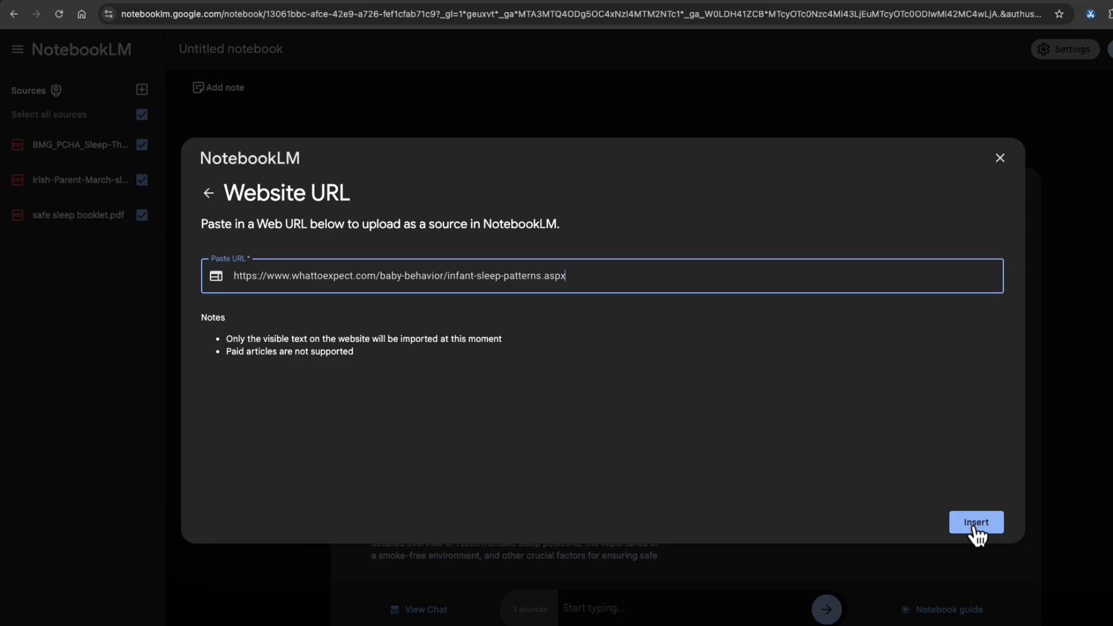
{"action": "left_click", "coordinate": [975, 522]}
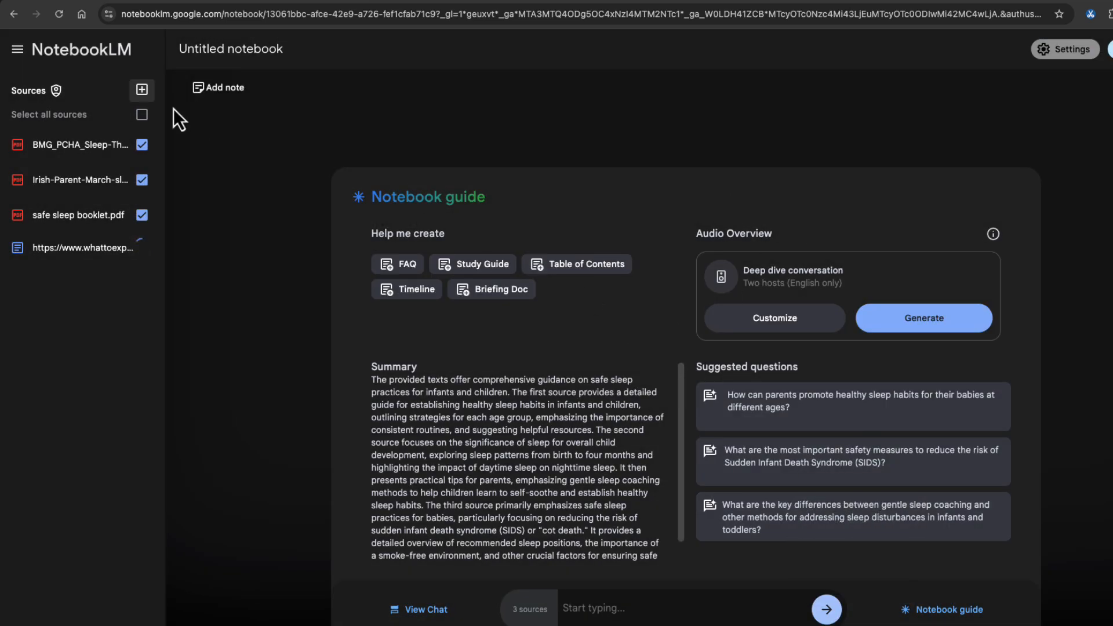
{"action": "left_click", "coordinate": [142, 90]}
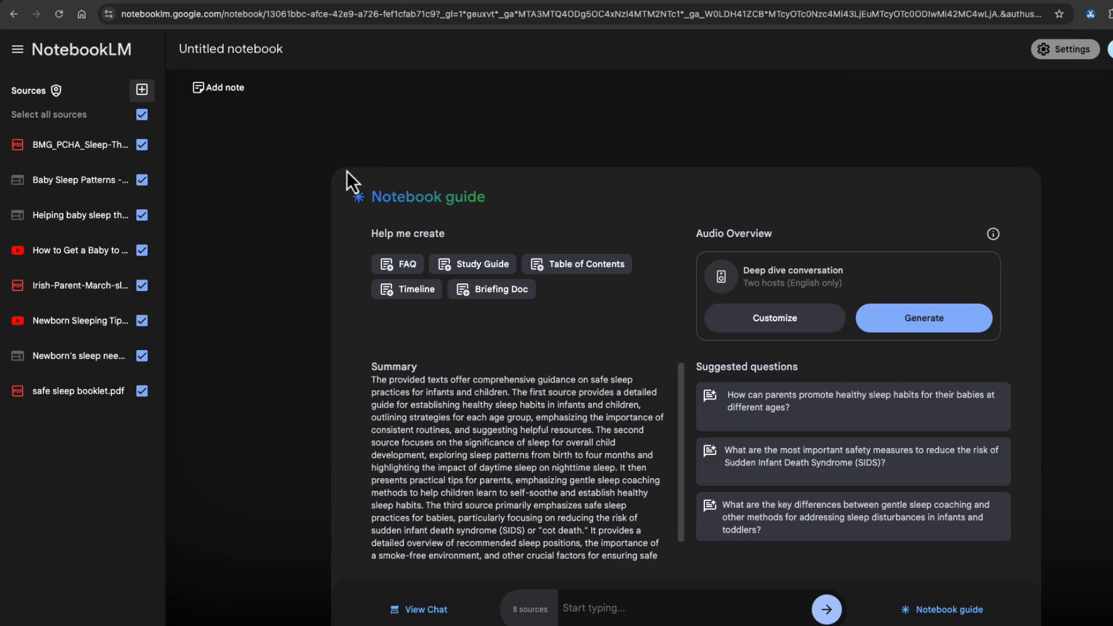
Step: Add the YouTube video W44ohGqaicw as a source and generate an FAQ note
{"action": "left_click", "coordinate": [142, 91]}
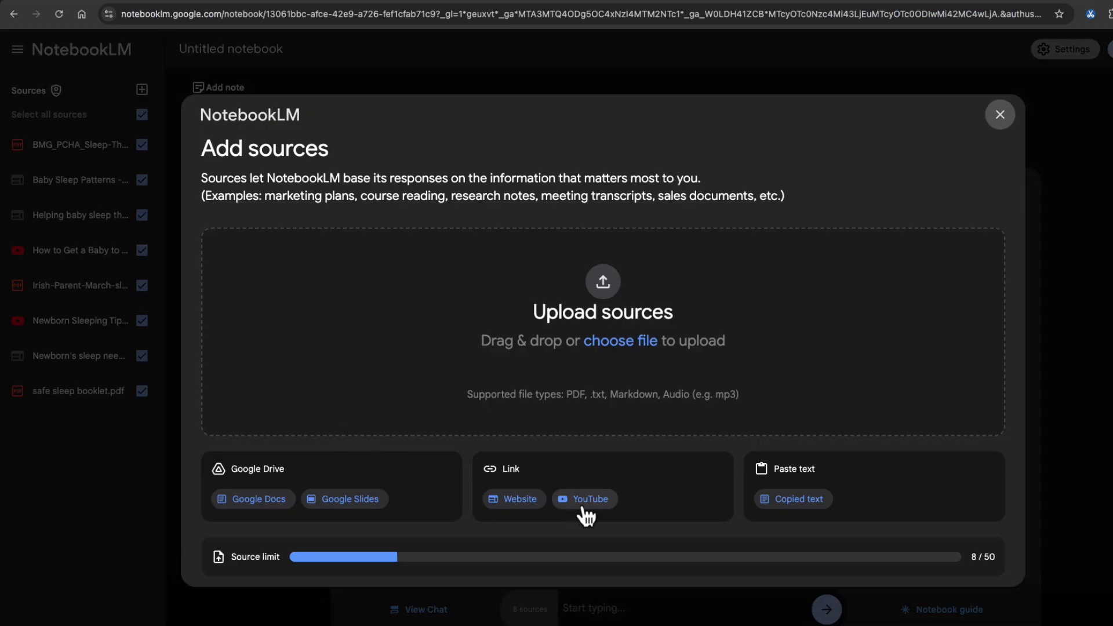
{"action": "left_click", "coordinate": [584, 499]}
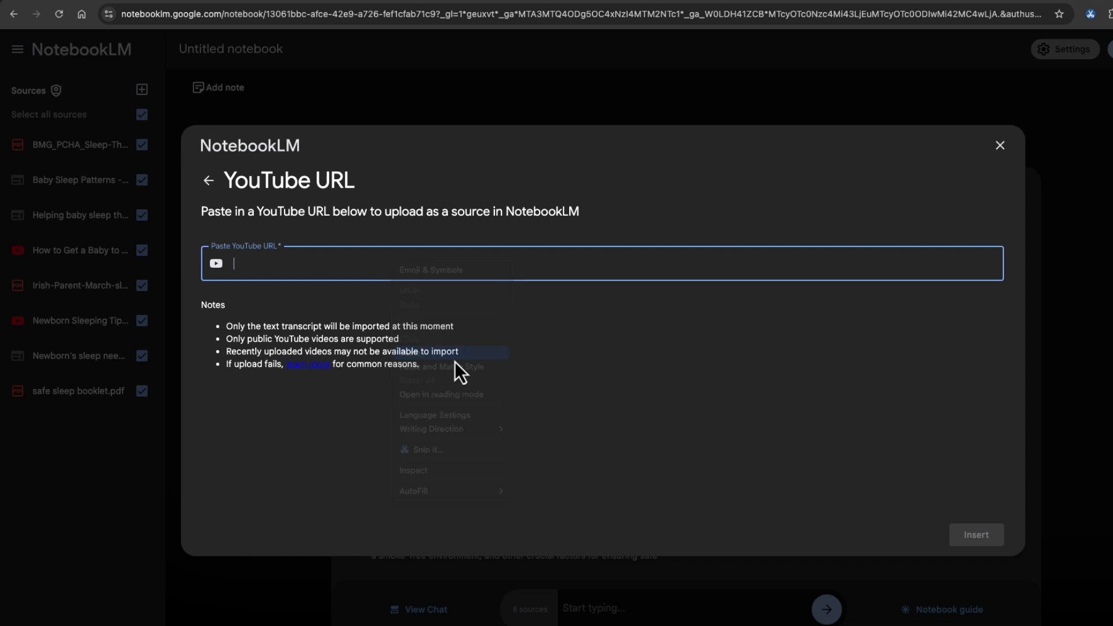
{"action": "type", "text": "https://www.youtube.com/watch?v=W44ohGqaicw&t=30s"}
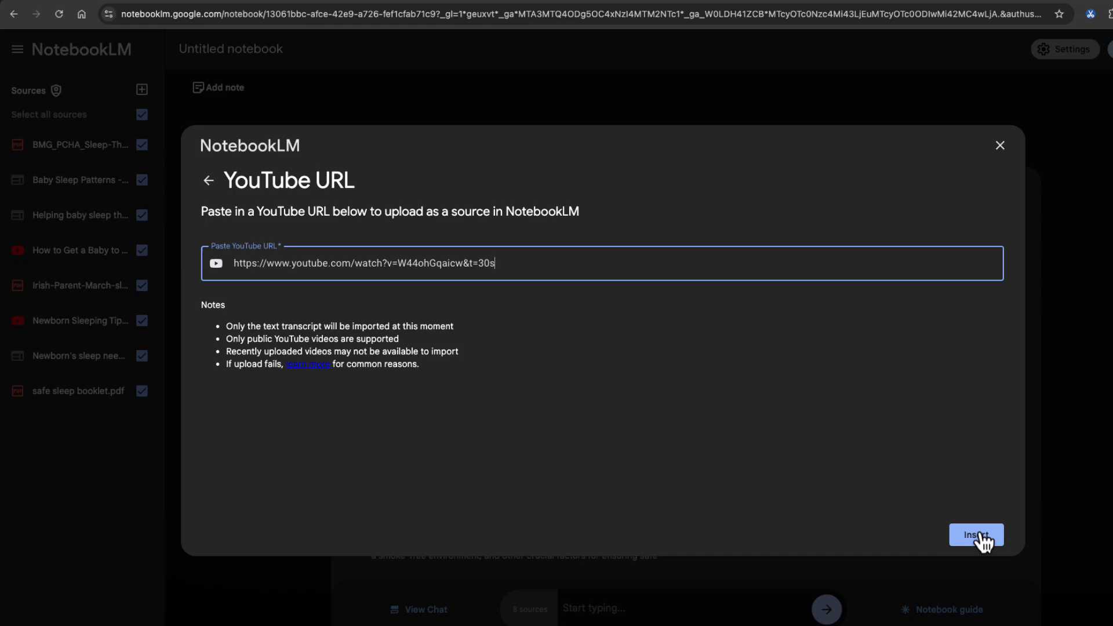
{"action": "left_click", "coordinate": [976, 535]}
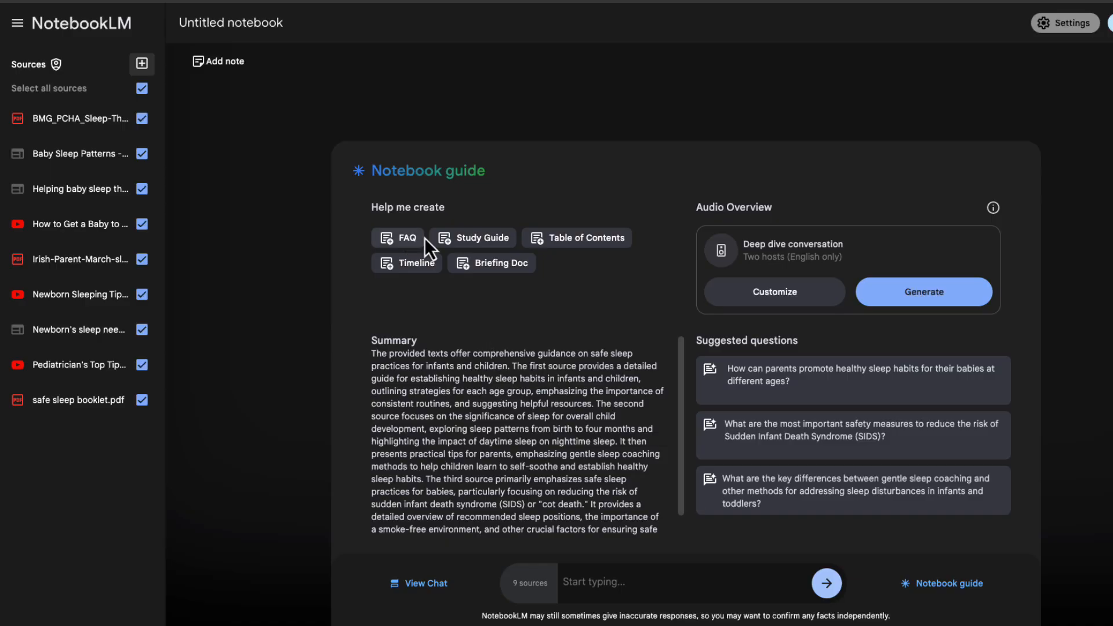
{"action": "left_click", "coordinate": [398, 237]}
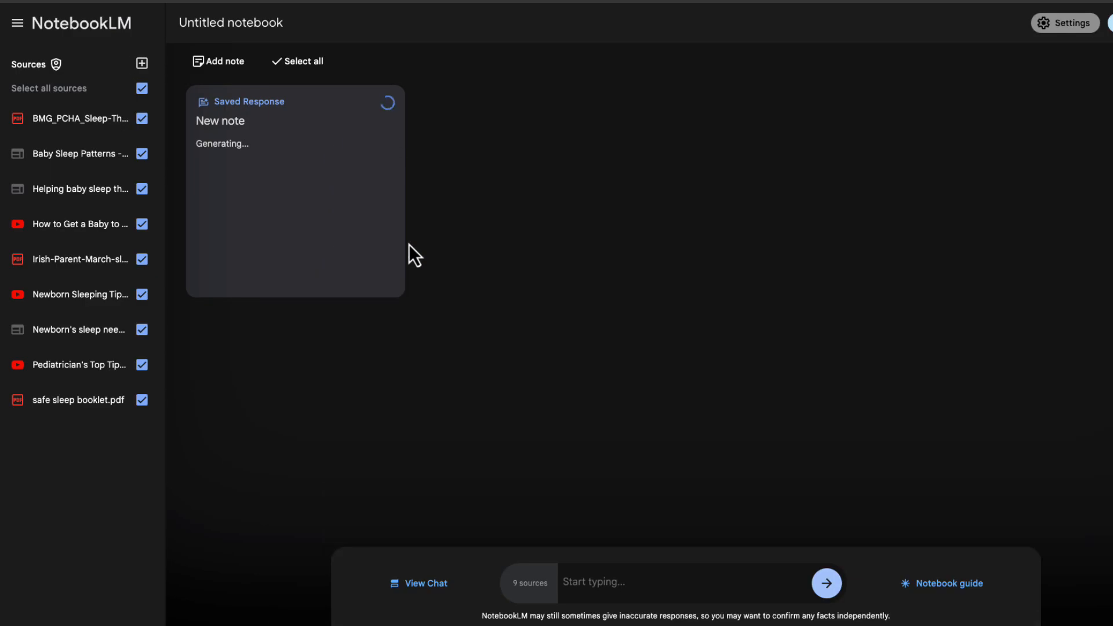
Step: Read through the FAQ note and generate a study guide from the sources
{"action": "left_click", "coordinate": [294, 192]}
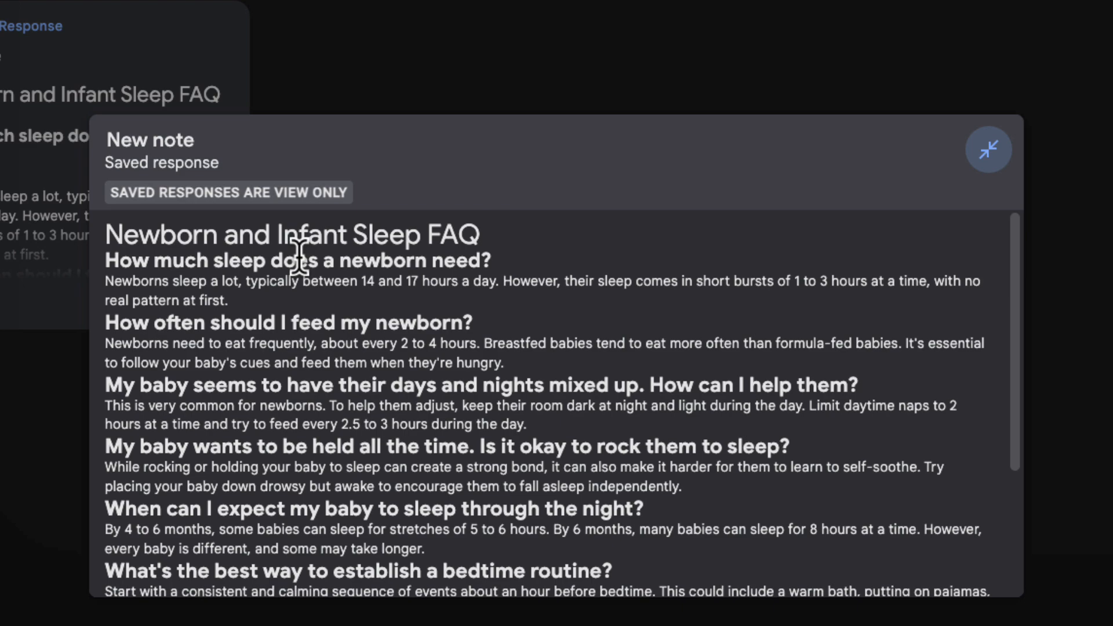
{"action": "scroll", "scroll_direction": "down", "scroll_amount": 3}
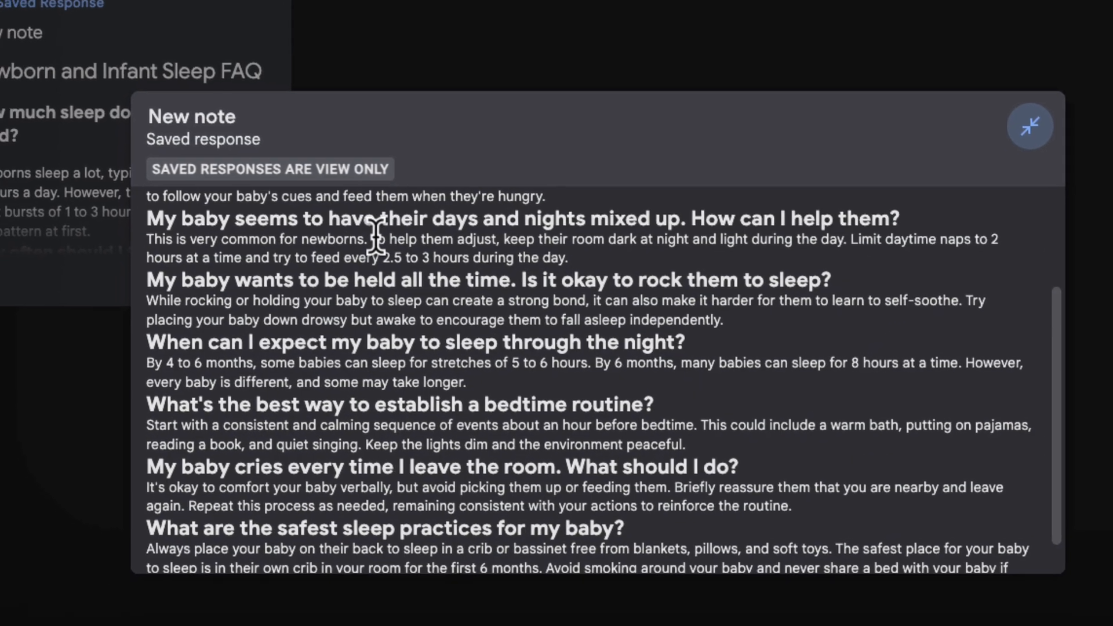
{"action": "left_click", "coordinate": [1028, 127]}
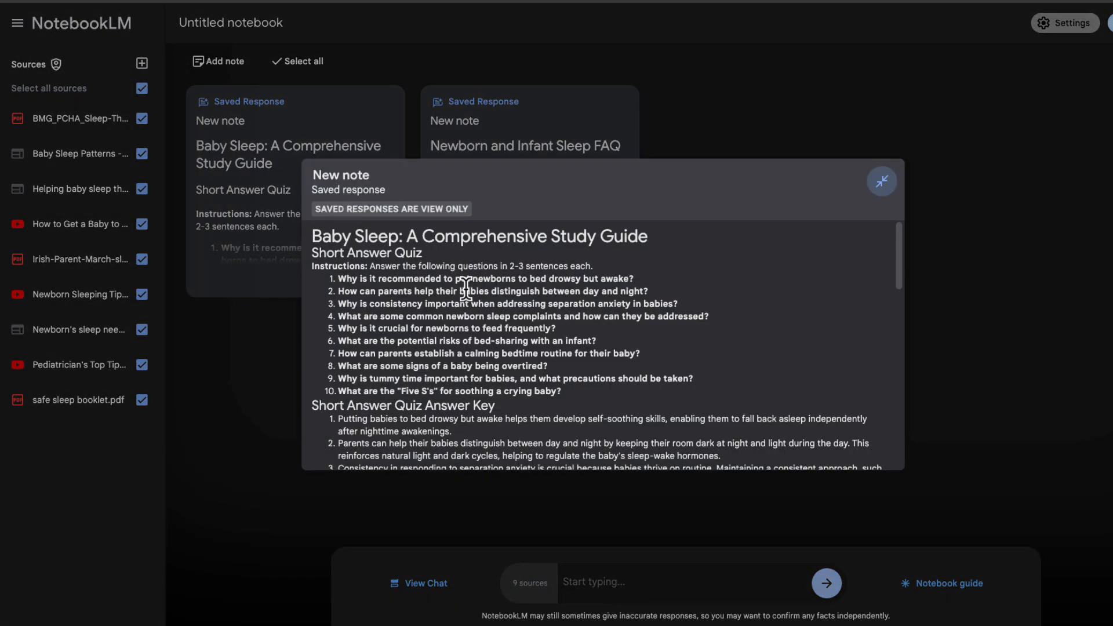
{"action": "scroll", "scroll_direction": "down", "scroll_amount": 3}
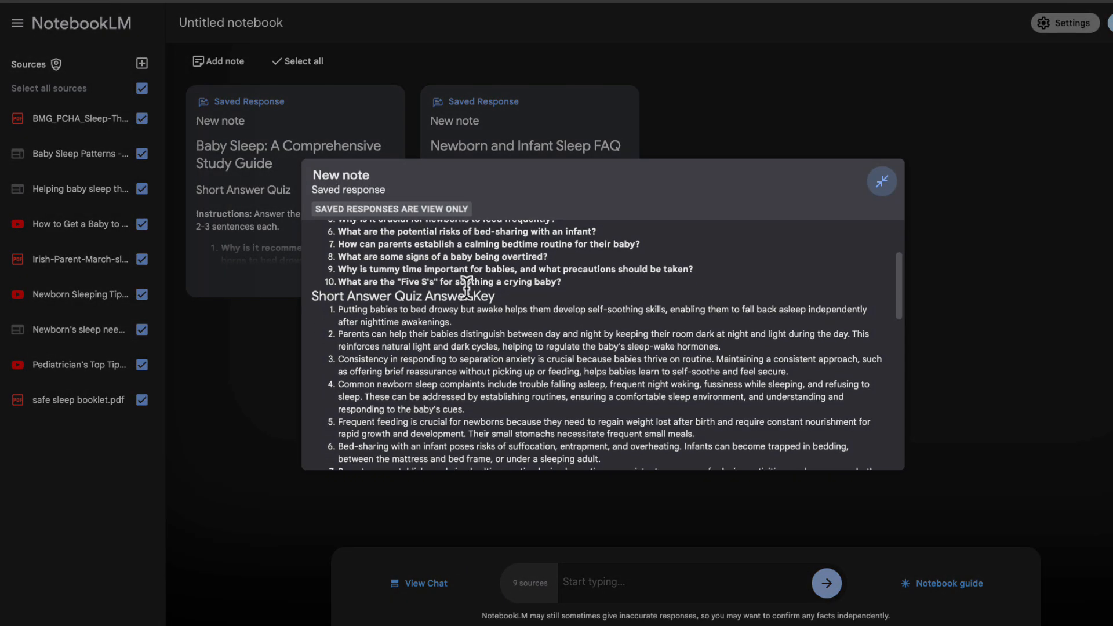
Step: Generate a briefing doc and scroll through its contents
{"action": "left_click", "coordinate": [882, 180]}
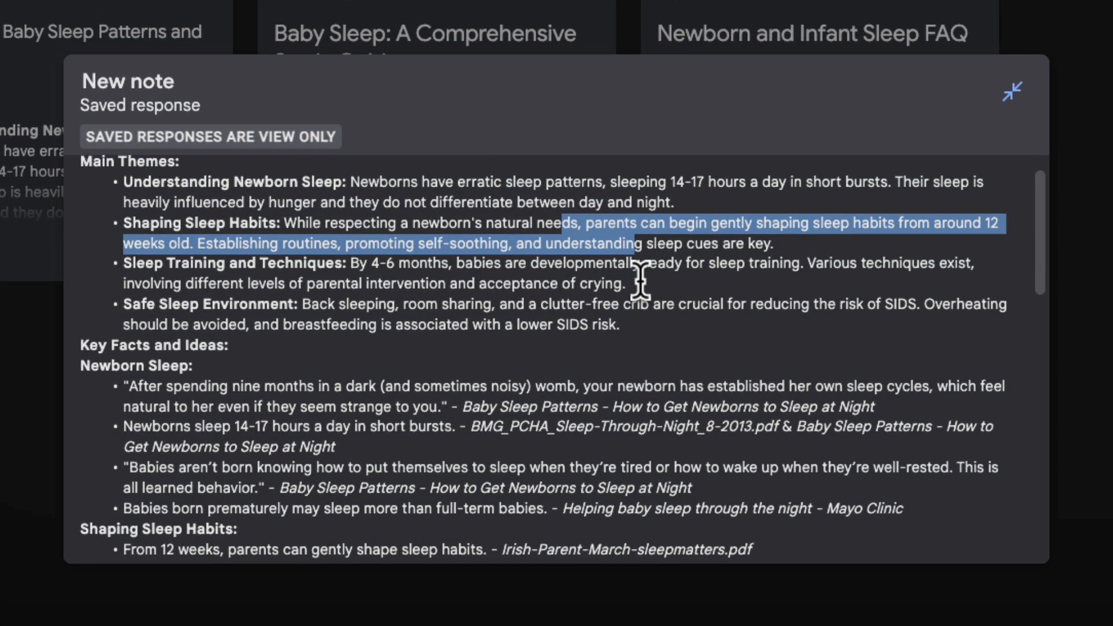
{"action": "scroll", "scroll_direction": "down", "scroll_amount": 3}
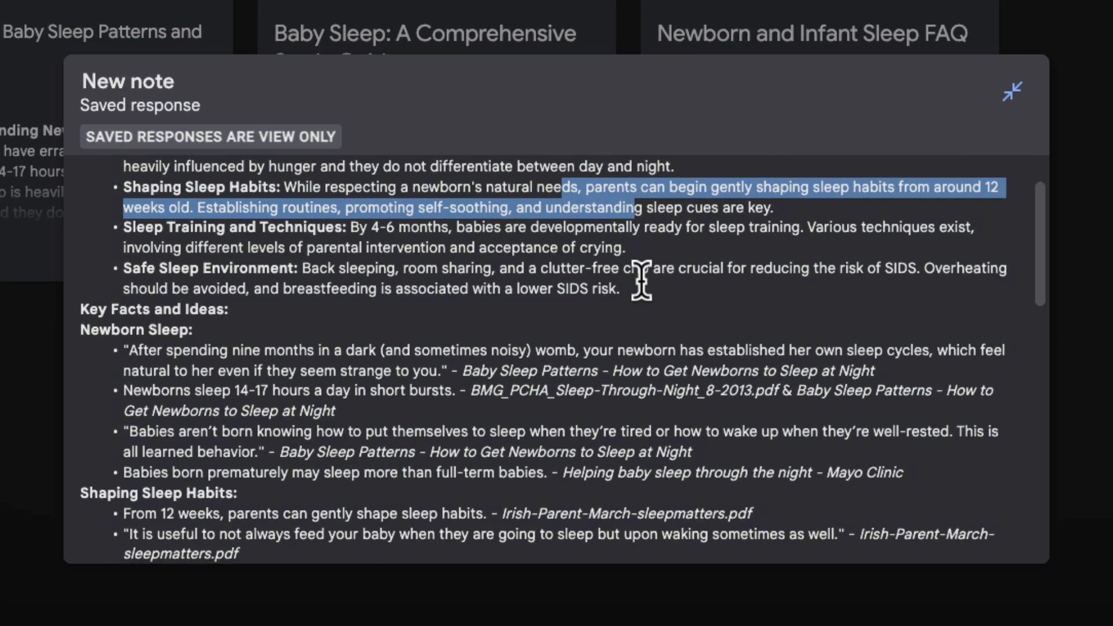
{"action": "scroll", "scroll_direction": "down", "scroll_amount": 3}
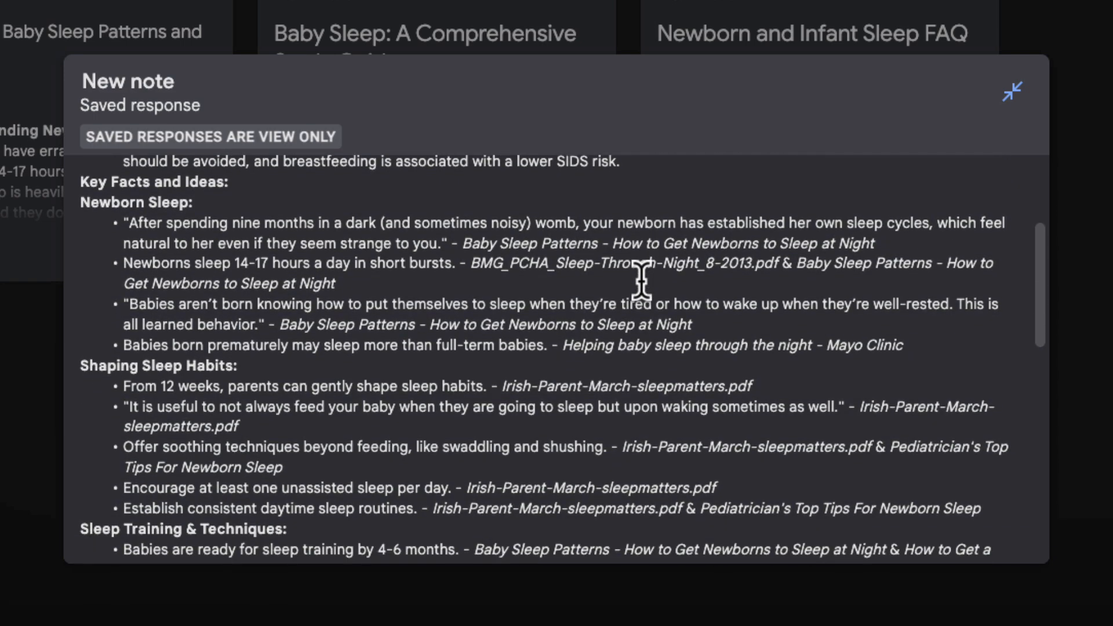
{"action": "scroll", "scroll_direction": "down", "scroll_amount": 3}
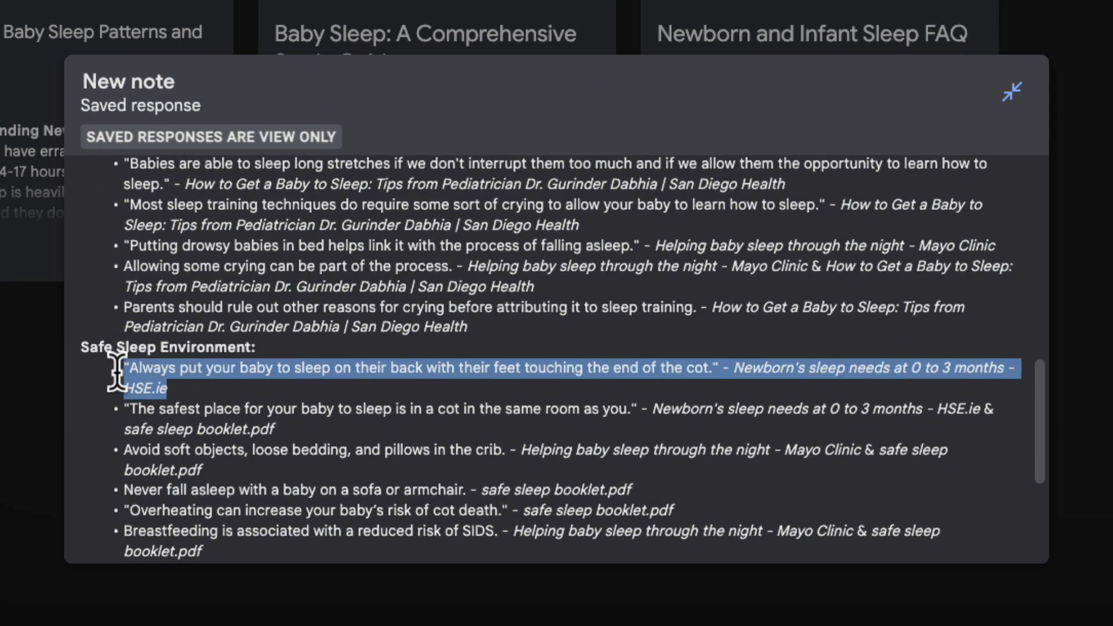
{"action": "left_click", "coordinate": [1012, 91]}
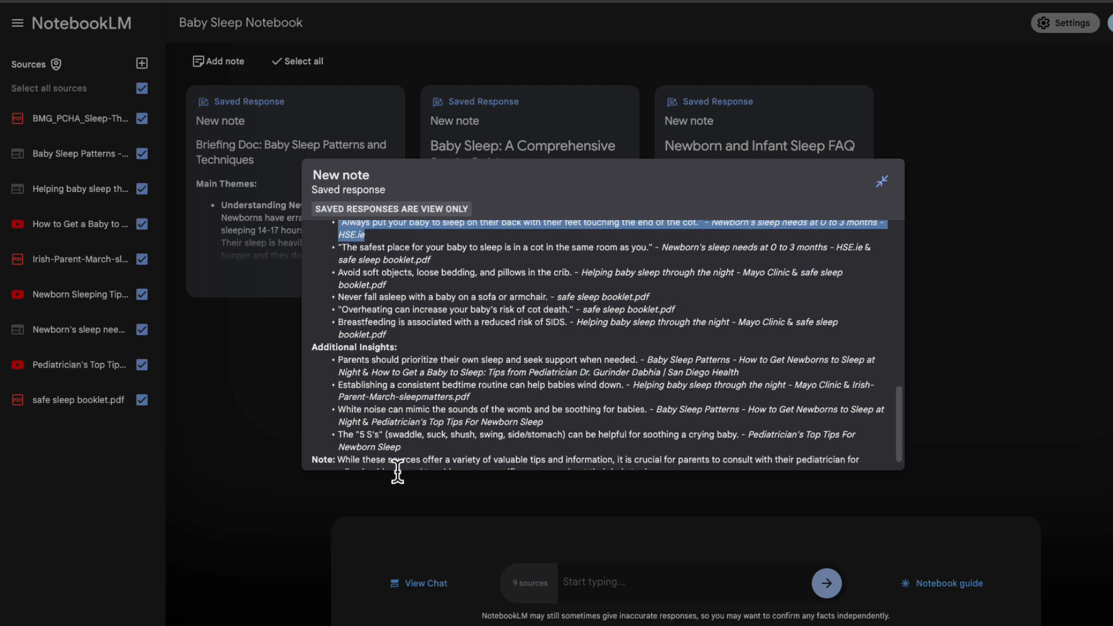
Step: Ask the chat what all sources agree on for newborn sleep best practices
{"action": "left_click", "coordinate": [882, 181]}
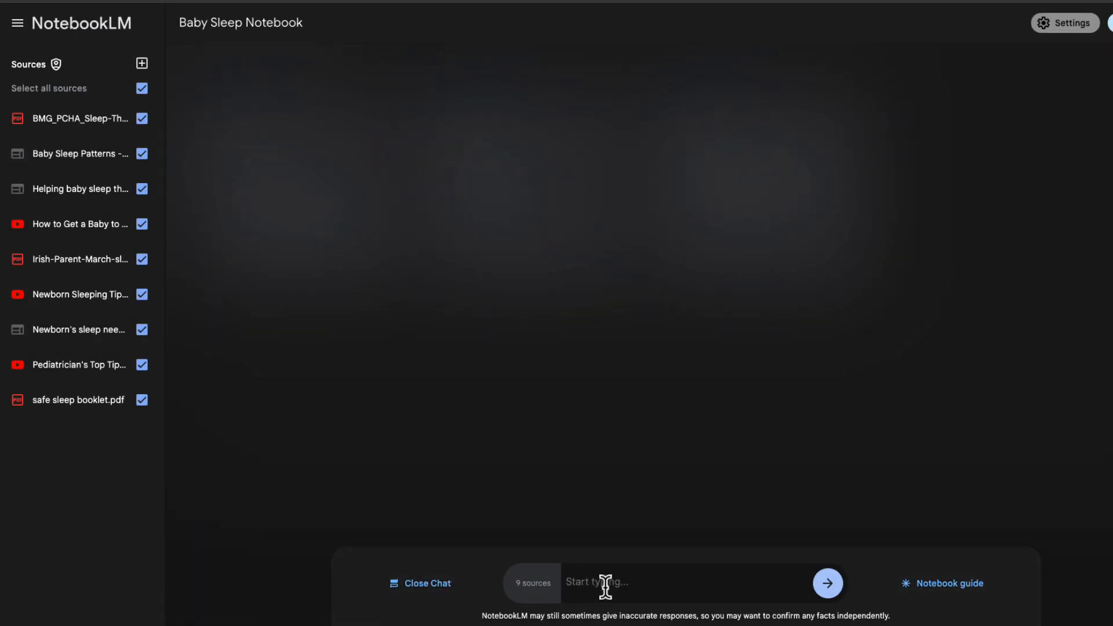
{"action": "type", "text": "What do all the sources agree on for Newborn Sleep best practices"}
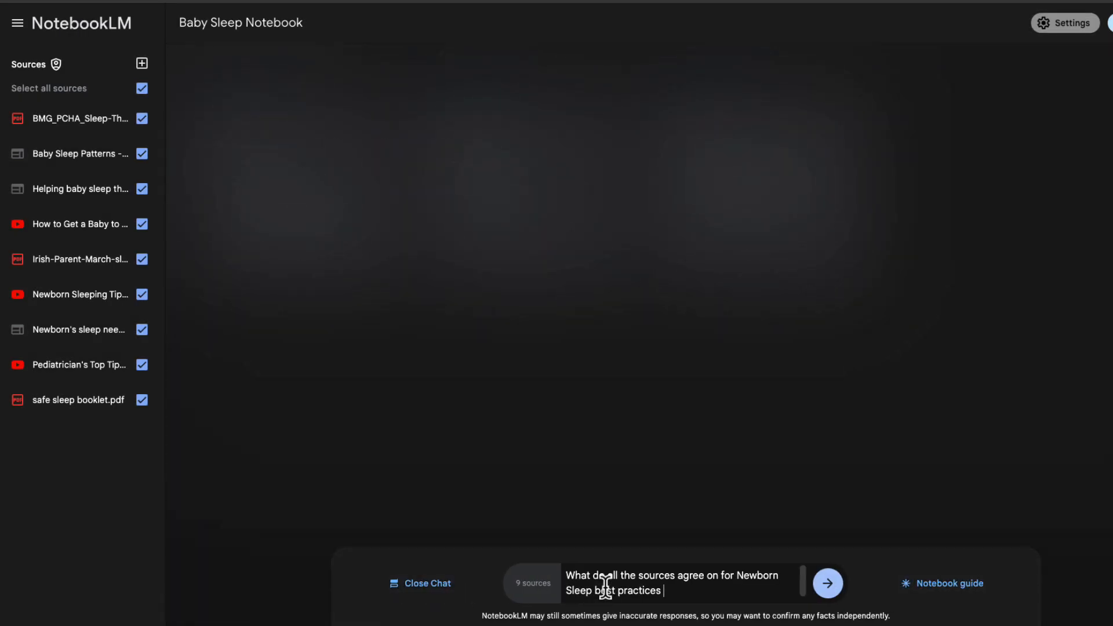
{"action": "left_click", "coordinate": [826, 583]}
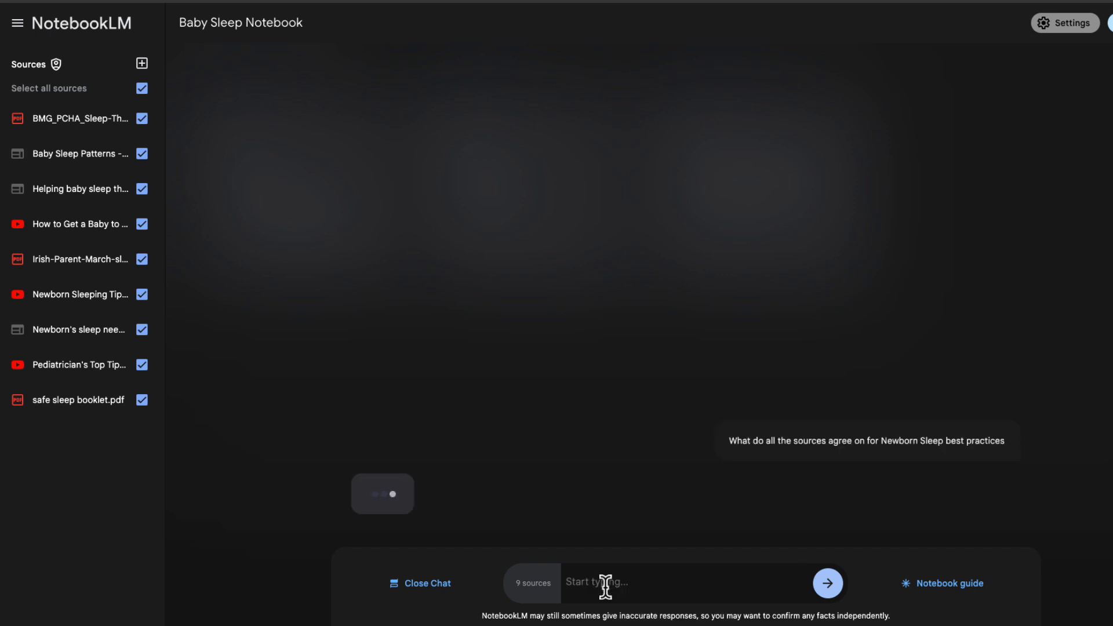
{"action": "left_click", "coordinate": [826, 583]}
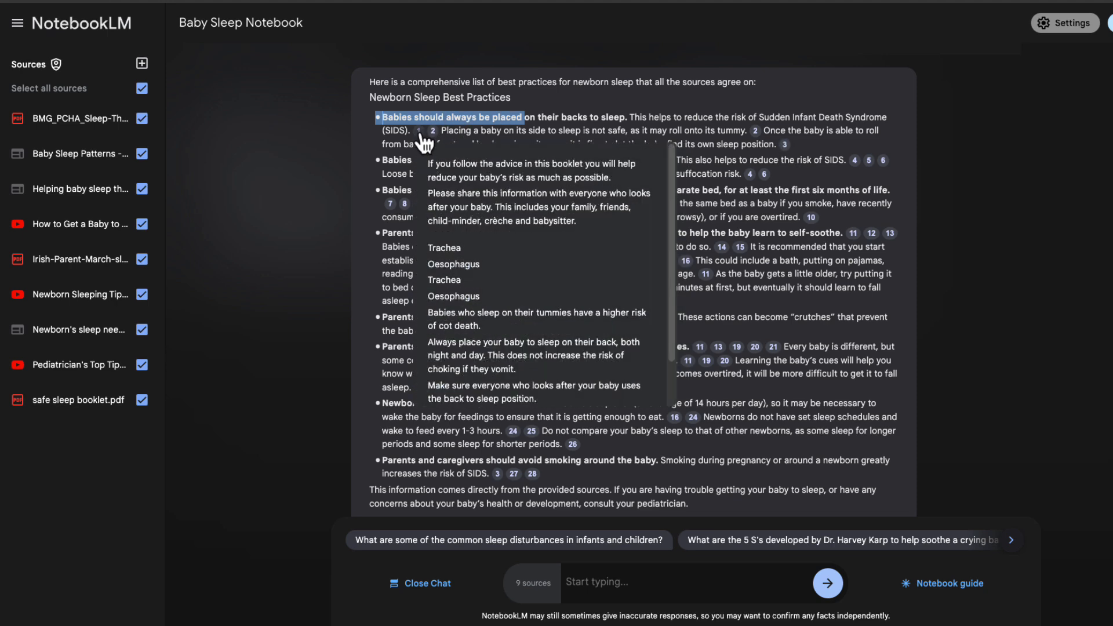
Step: Check cited passages, then open the saved 'My Tips' note of five tips for new dads
{"action": "left_click", "coordinate": [431, 130]}
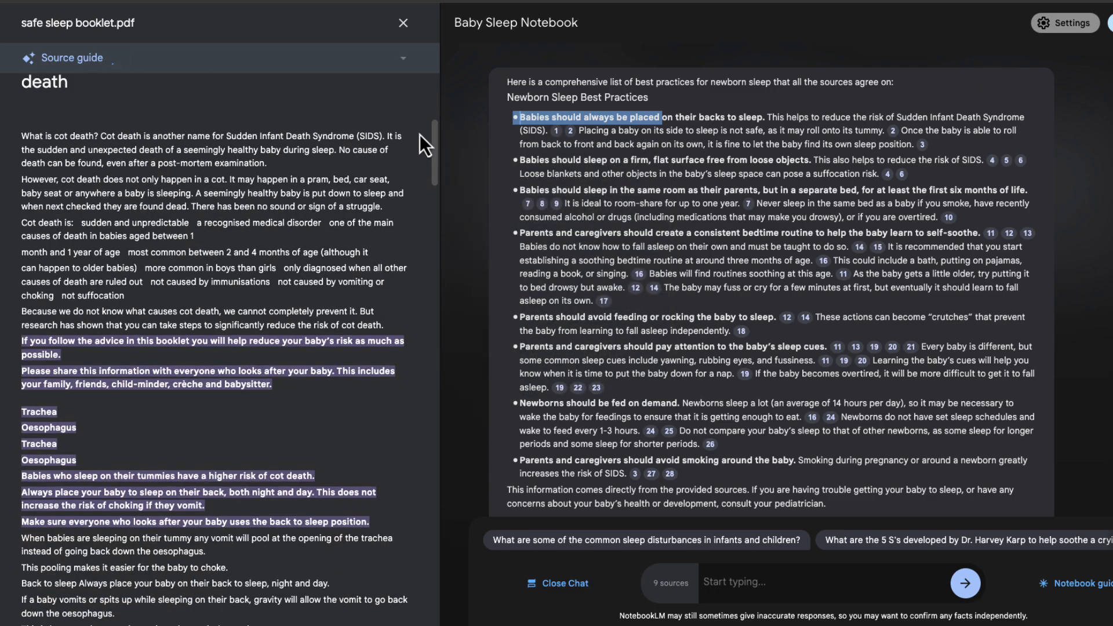
{"action": "left_click", "coordinate": [899, 174]}
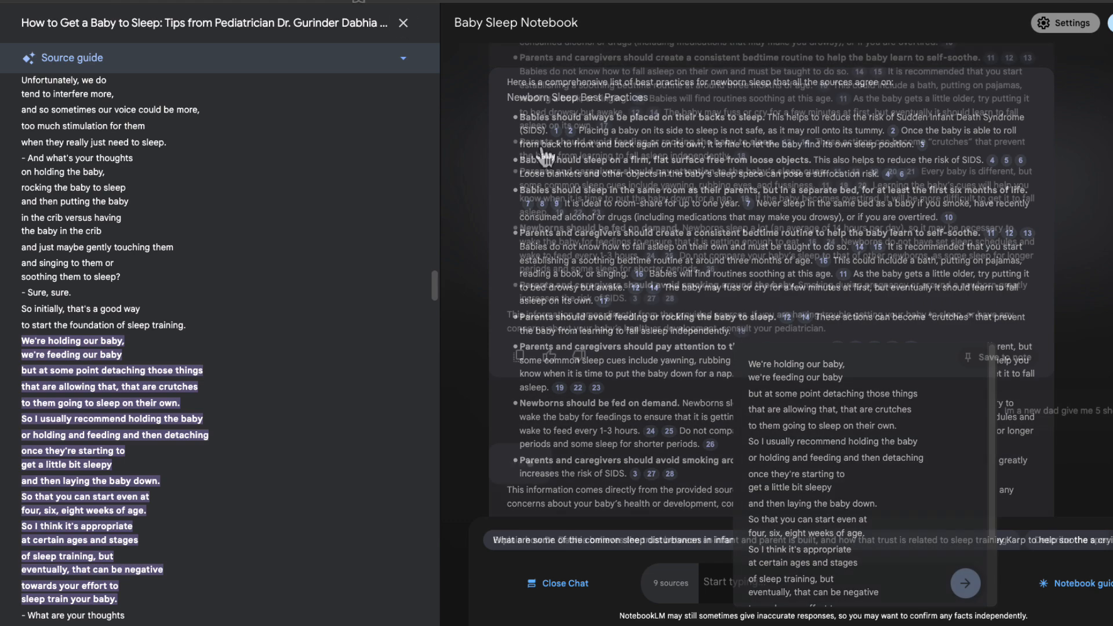
{"action": "left_click", "coordinate": [402, 23]}
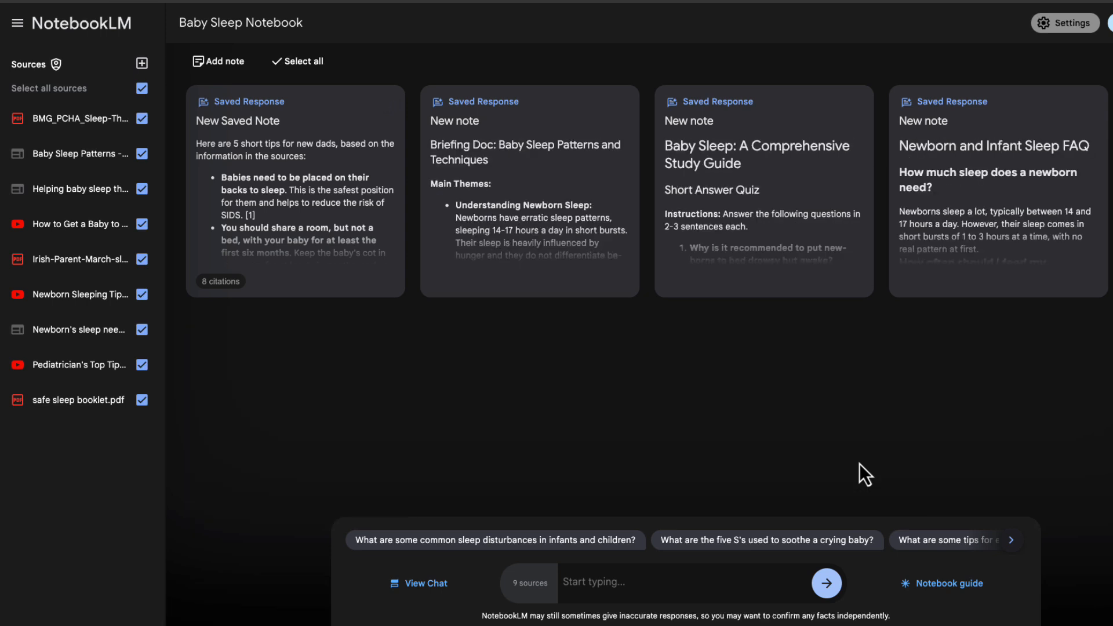
{"action": "left_click", "coordinate": [294, 187]}
{"action": "type", "text": "My Tips"}
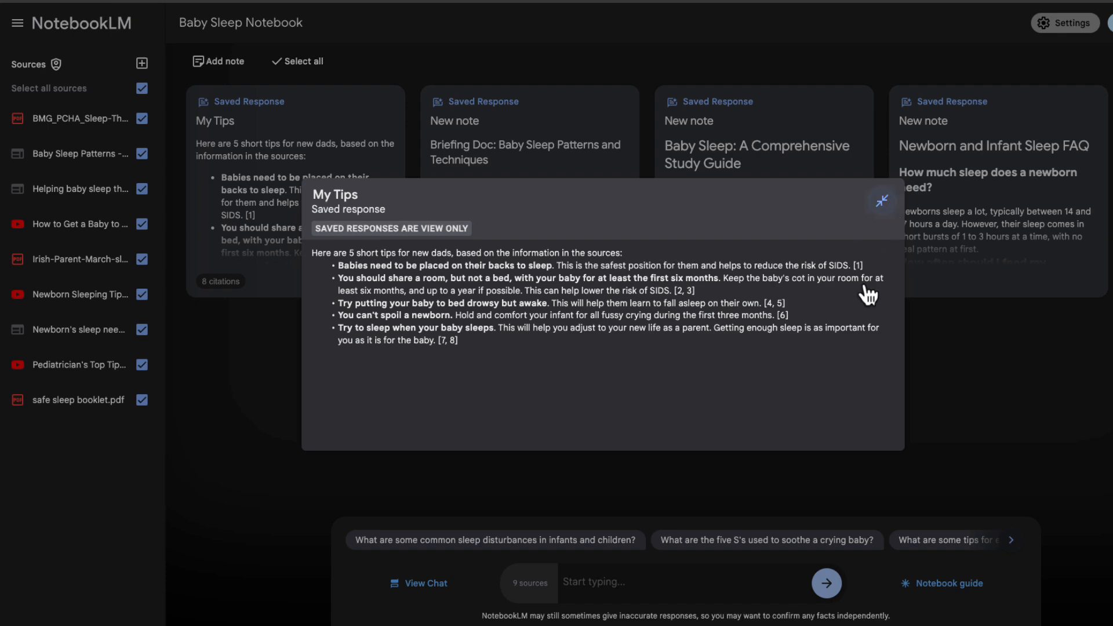
{"action": "left_click", "coordinate": [949, 583]}
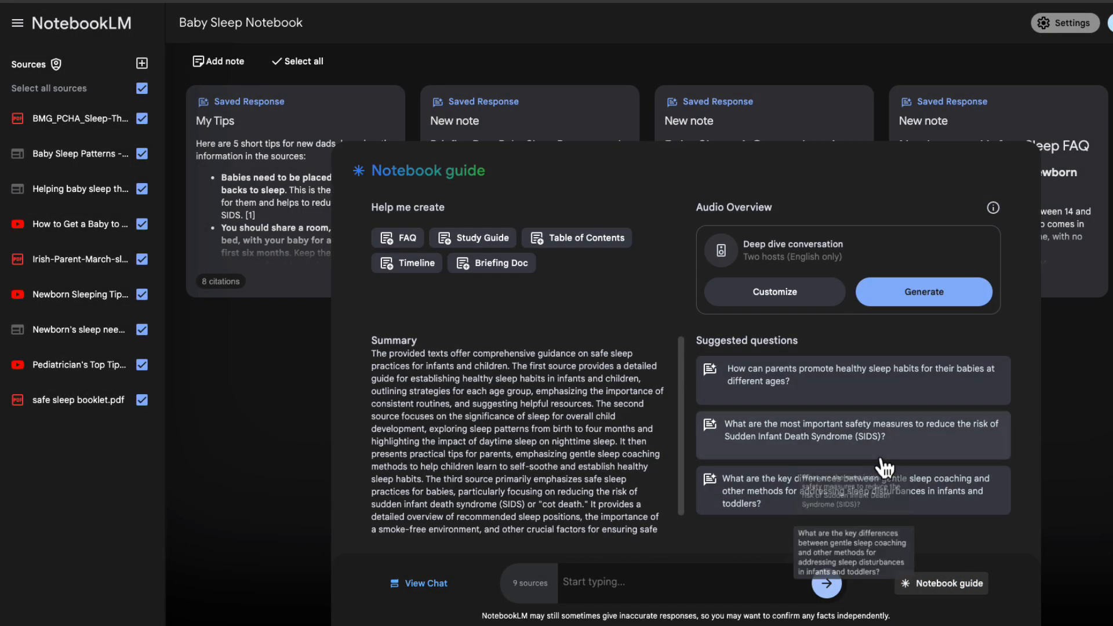
Step: Generate the 17:58 Baby Sleep Notebook audio overview and play it
{"action": "left_click", "coordinate": [775, 292]}
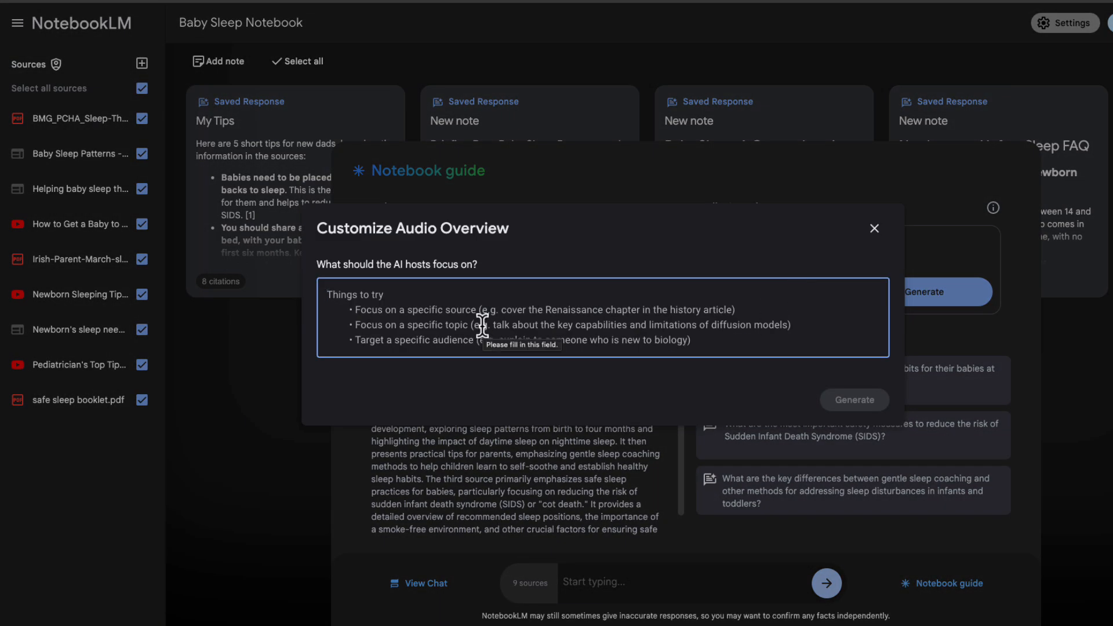
{"action": "left_click", "coordinate": [855, 400]}
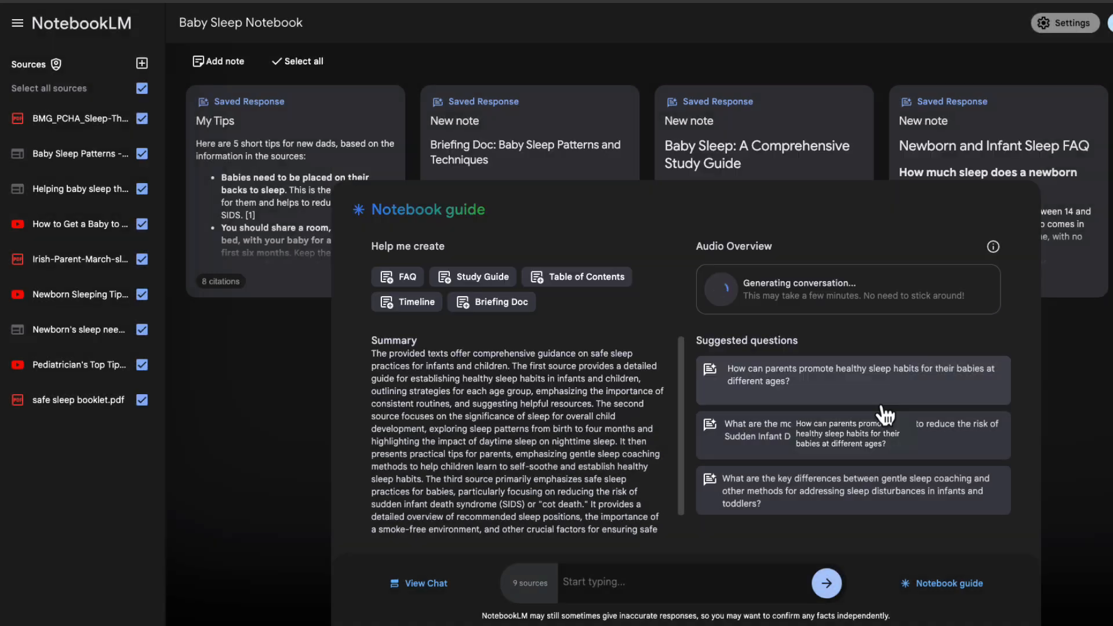
{"action": "mouse_move", "coordinate": [845, 362]}
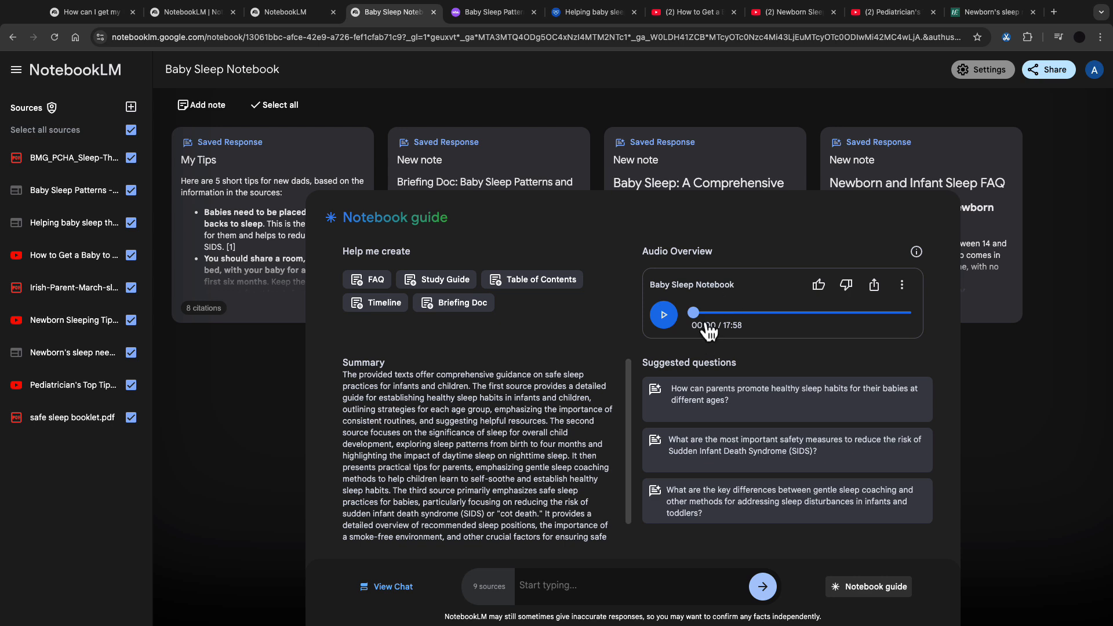
{"action": "left_click", "coordinate": [663, 314]}
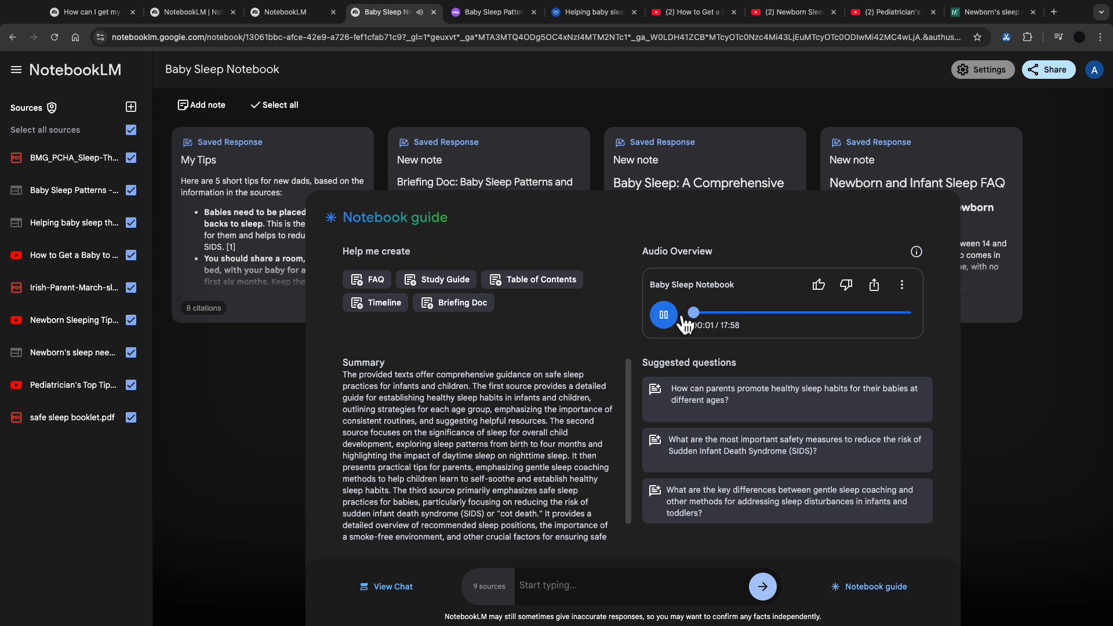